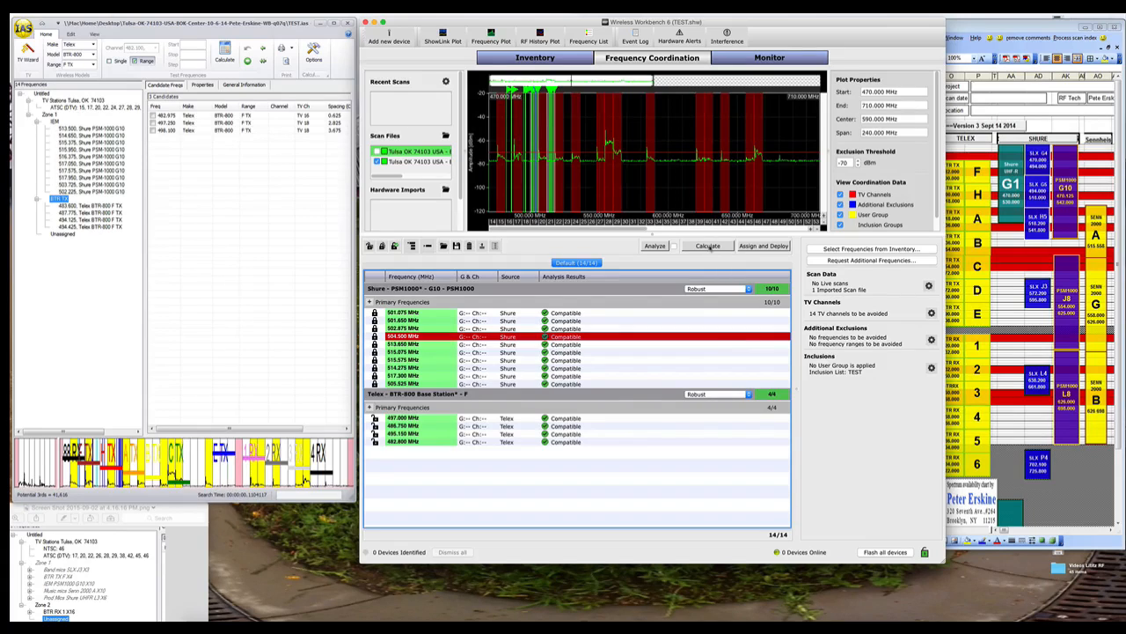
Recalculate the four Telex BTR-800 base stations against the locked Shure set, giving 14 compatible channels.
click(707, 246)
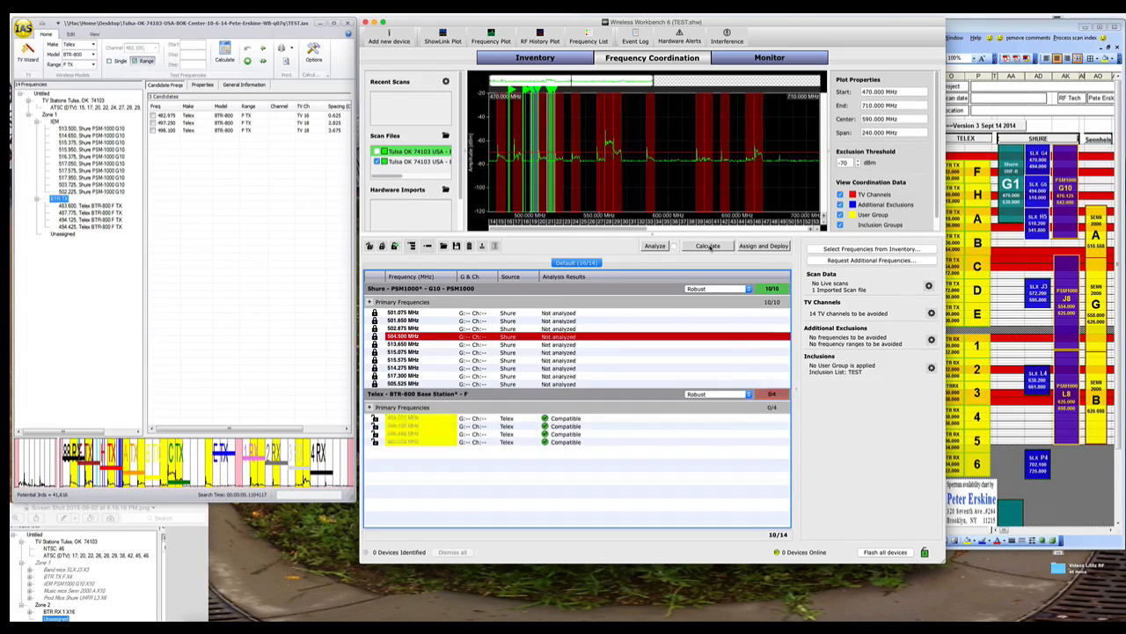
click(708, 246)
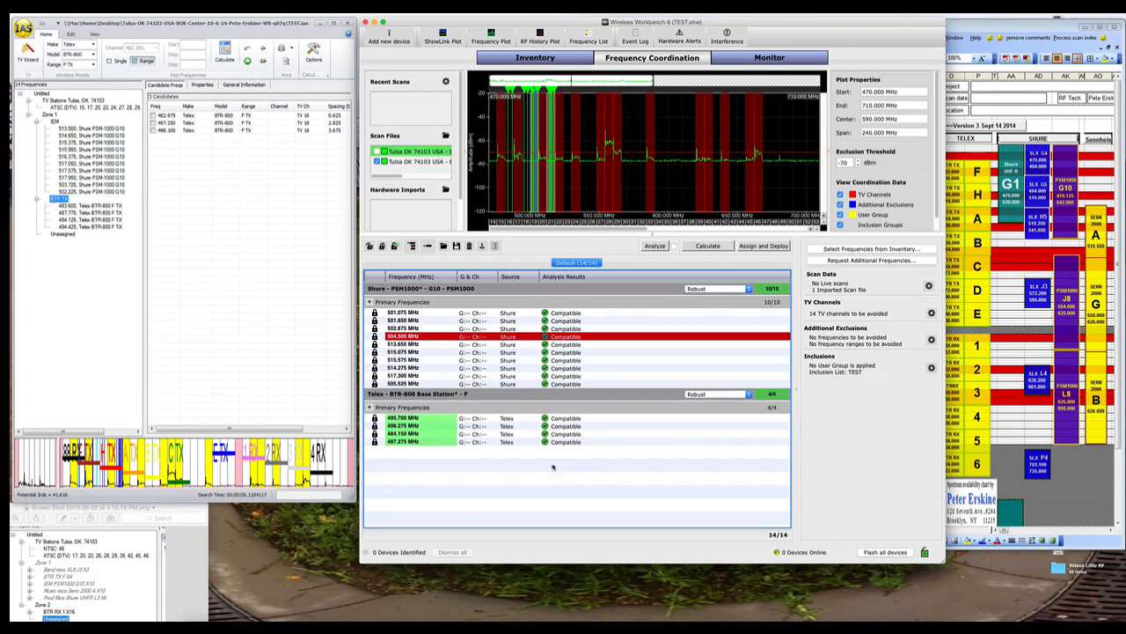
mouse_move(1043, 299)
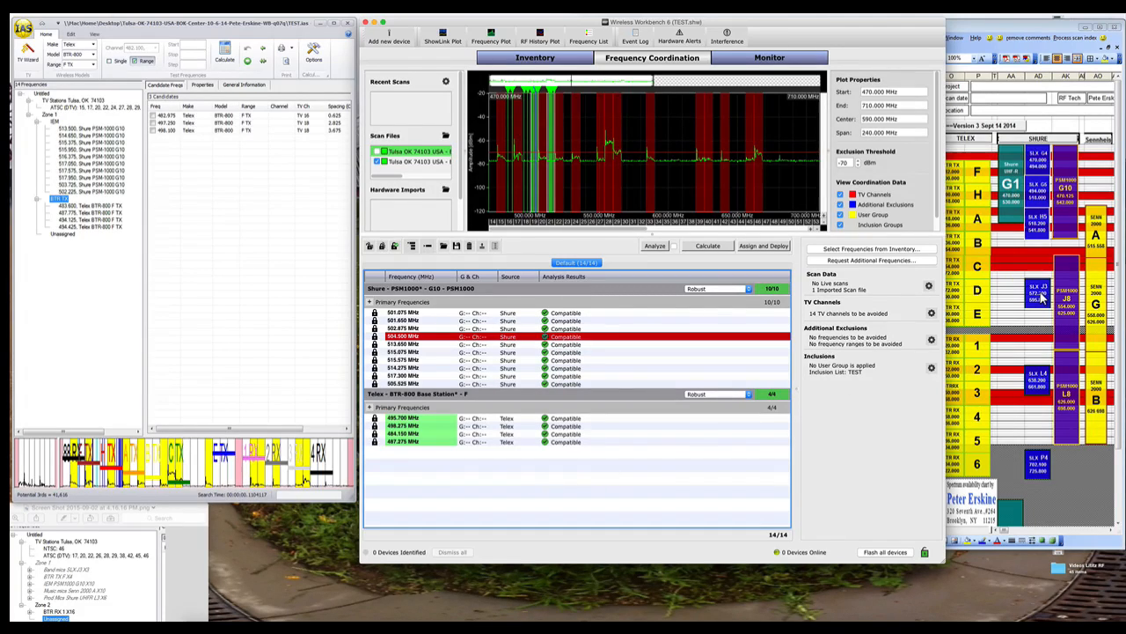
mouse_move(1100, 242)
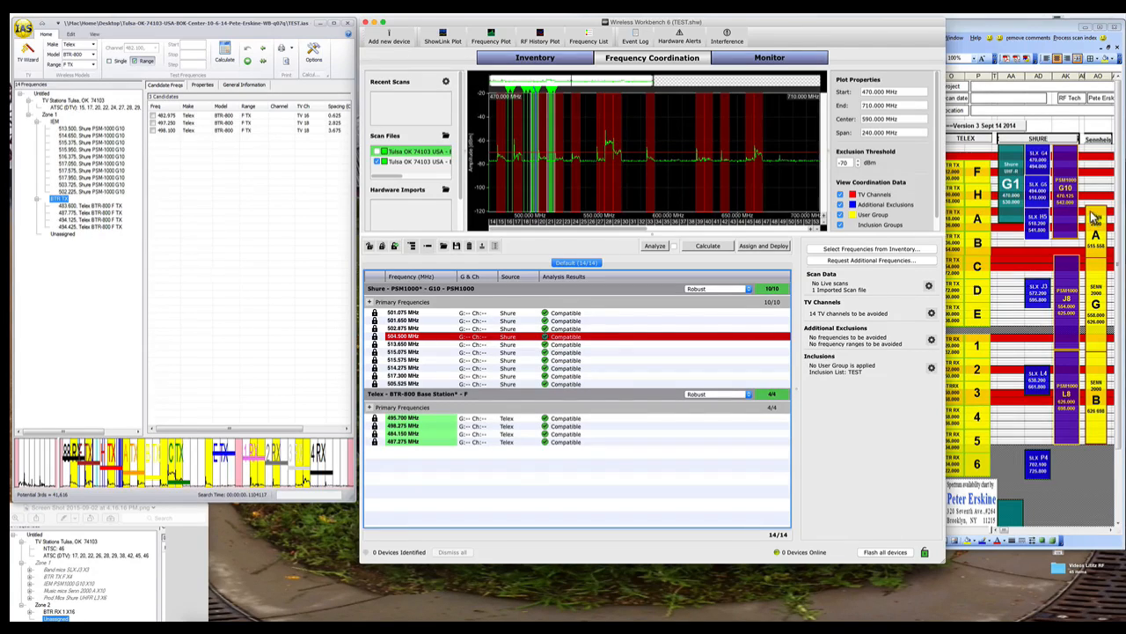
mouse_move(1094, 246)
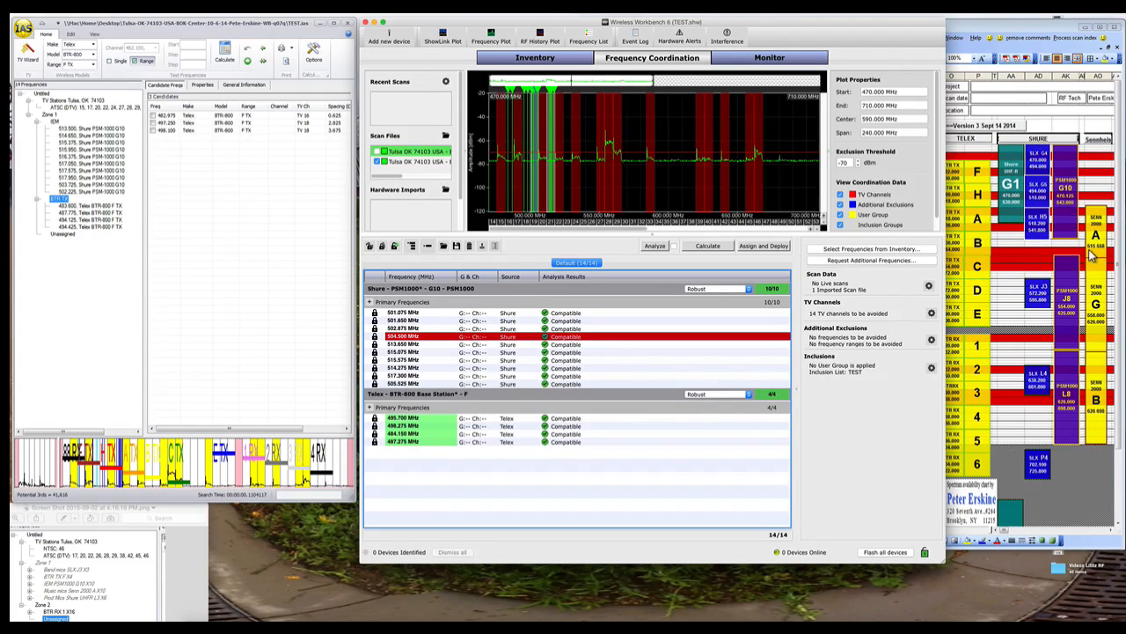
mouse_move(614, 301)
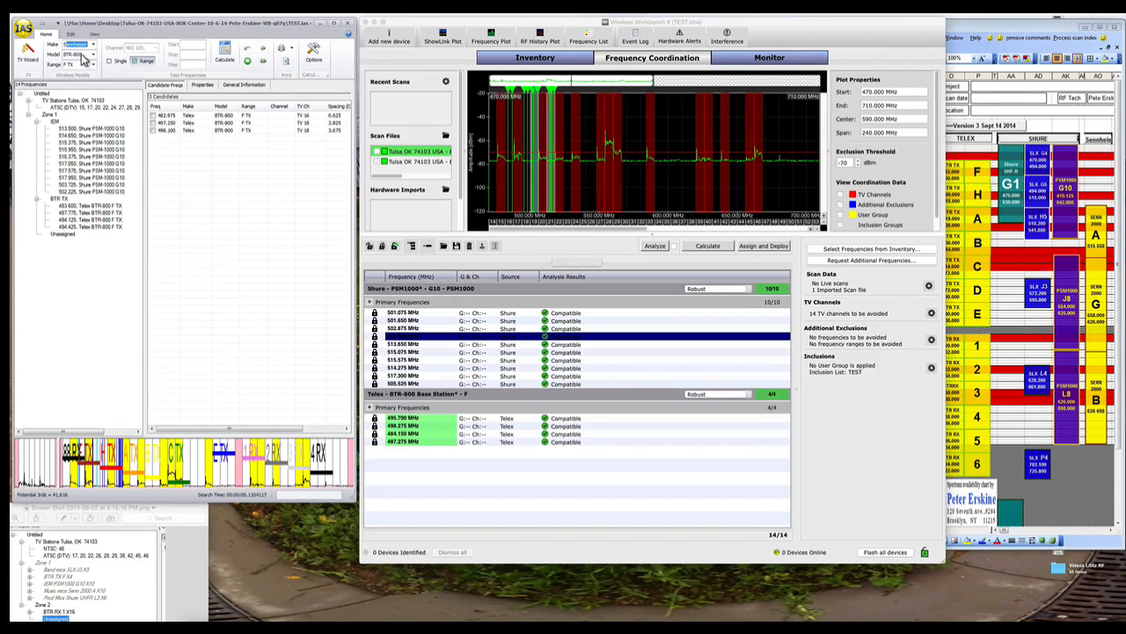
Calculate Sennheiser 2000 range A frequencies with intermod options and group ten as MUSIC MICS.
click(92, 55)
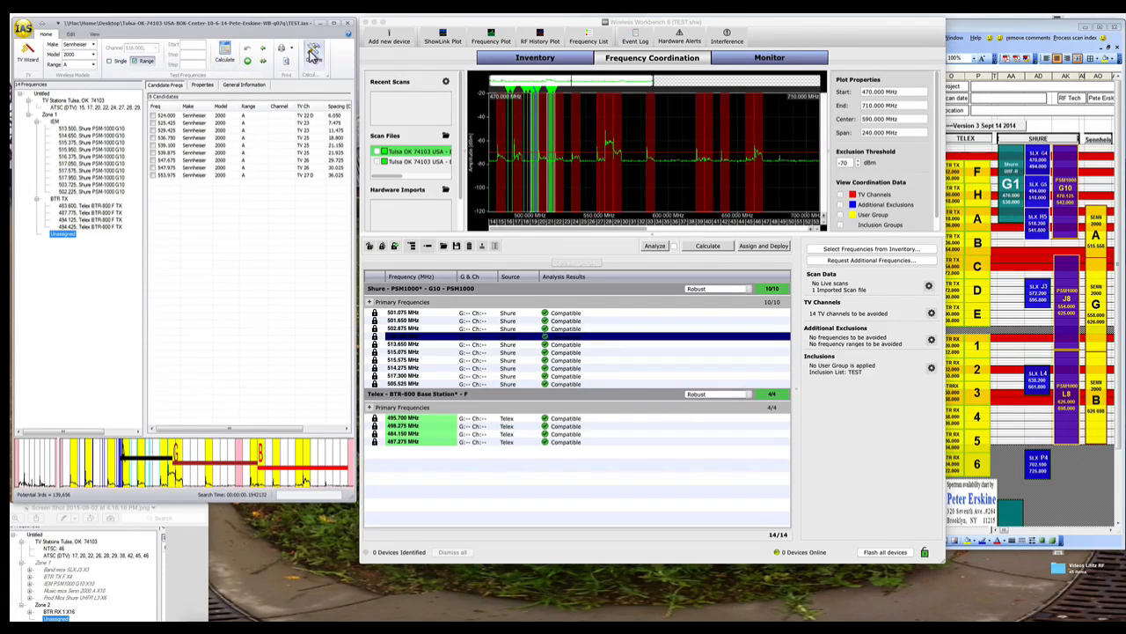
click(314, 52)
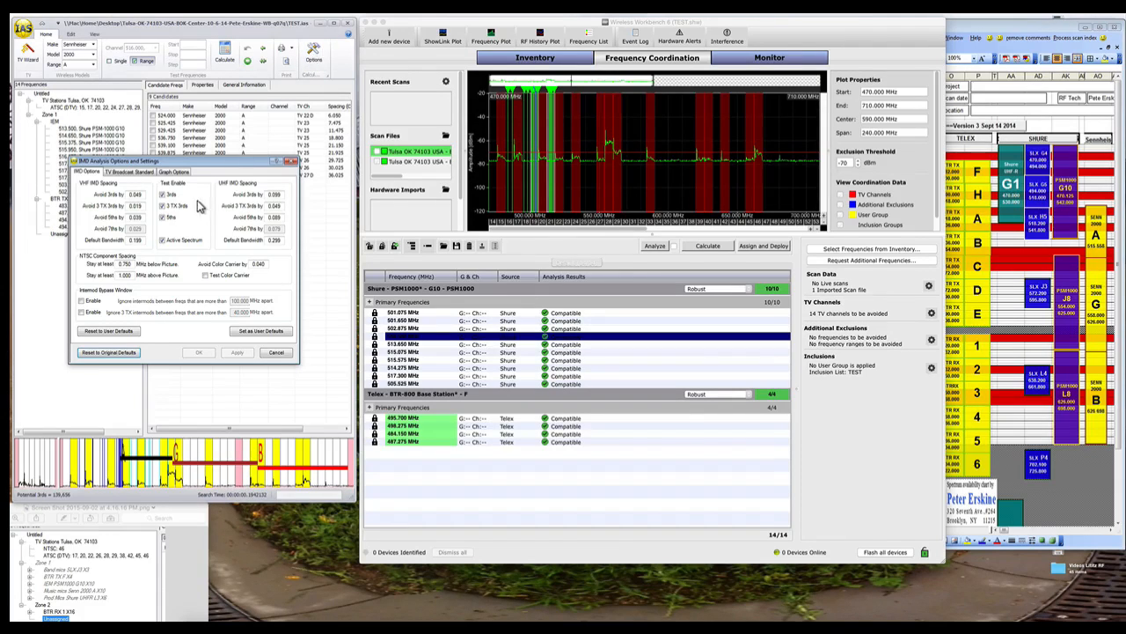
click(277, 352)
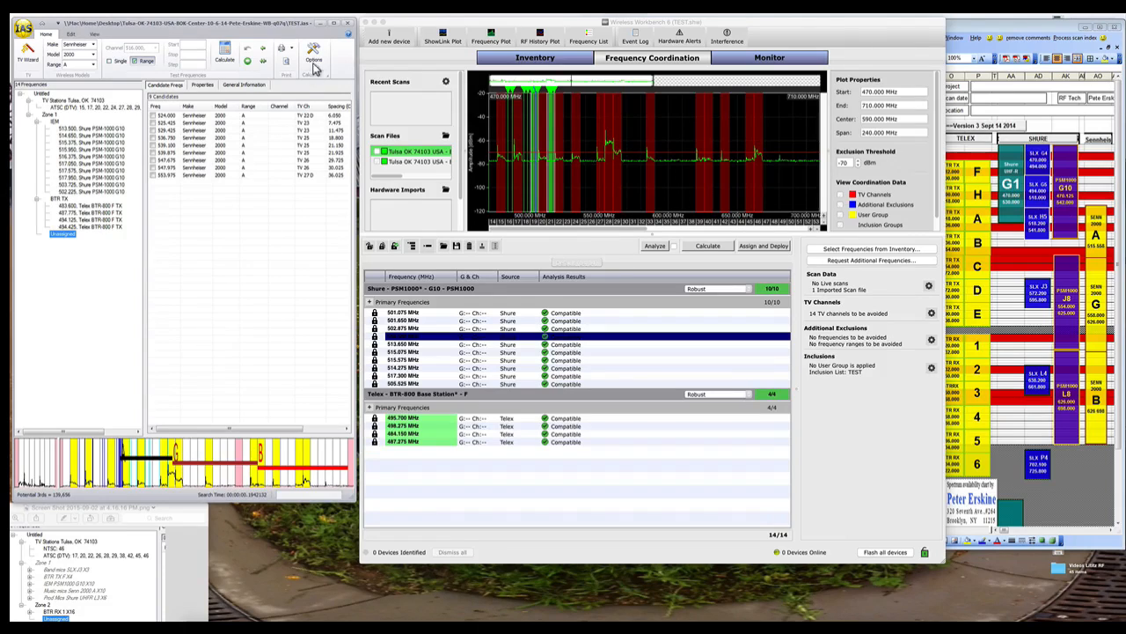
click(224, 51)
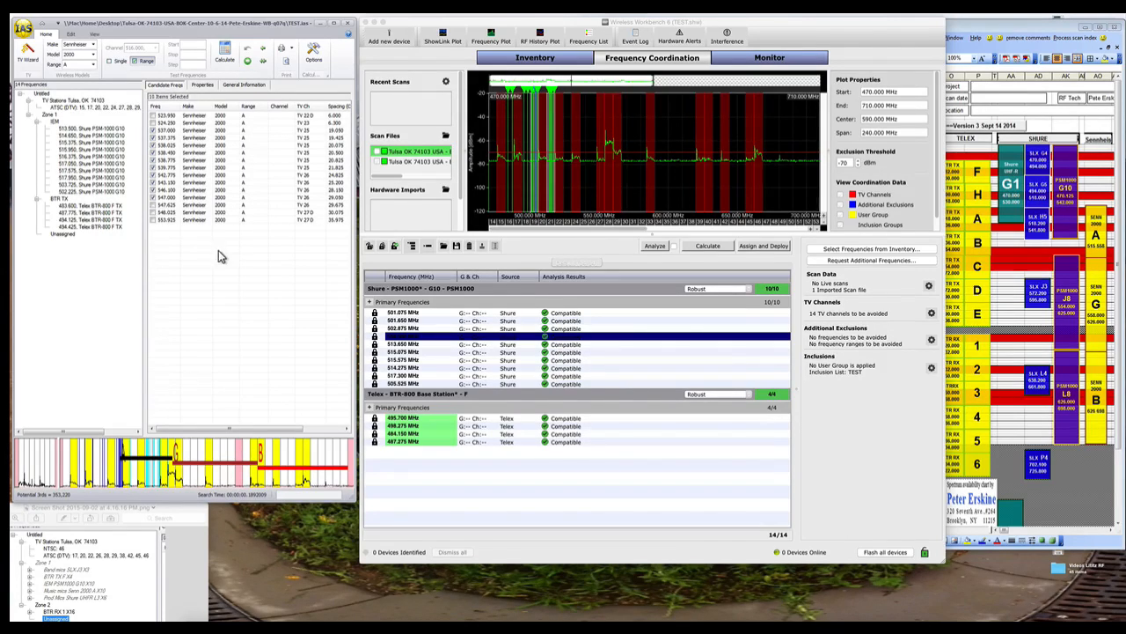
right_click(220, 242)
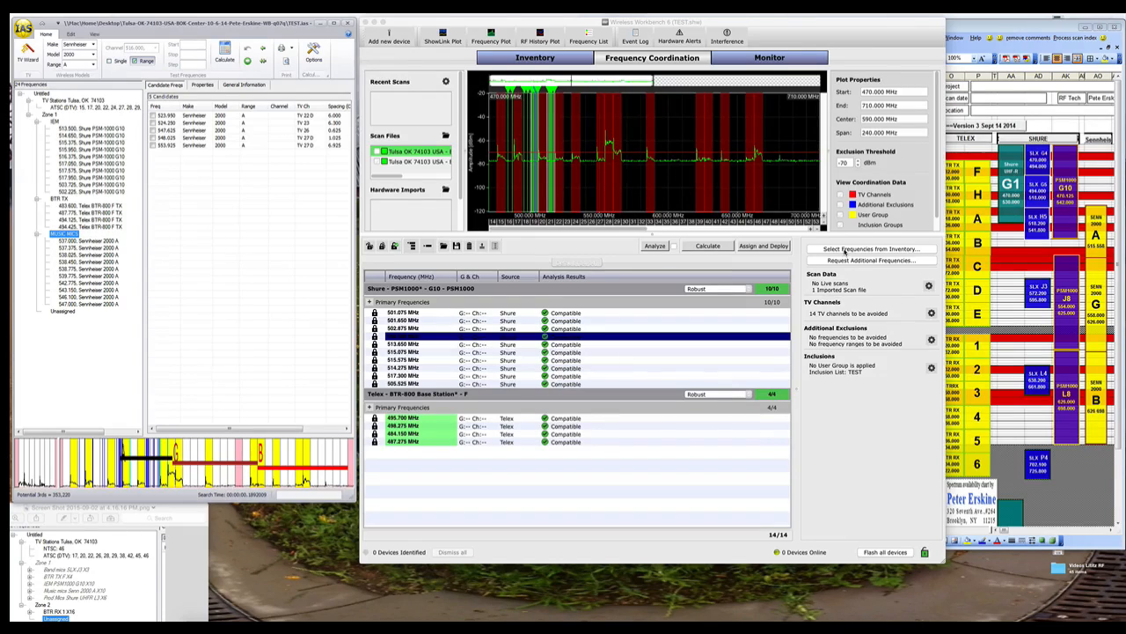
Add ten Sennheiser EM 2050 channels from inventory and calculate 24 compatible channels.
click(869, 249)
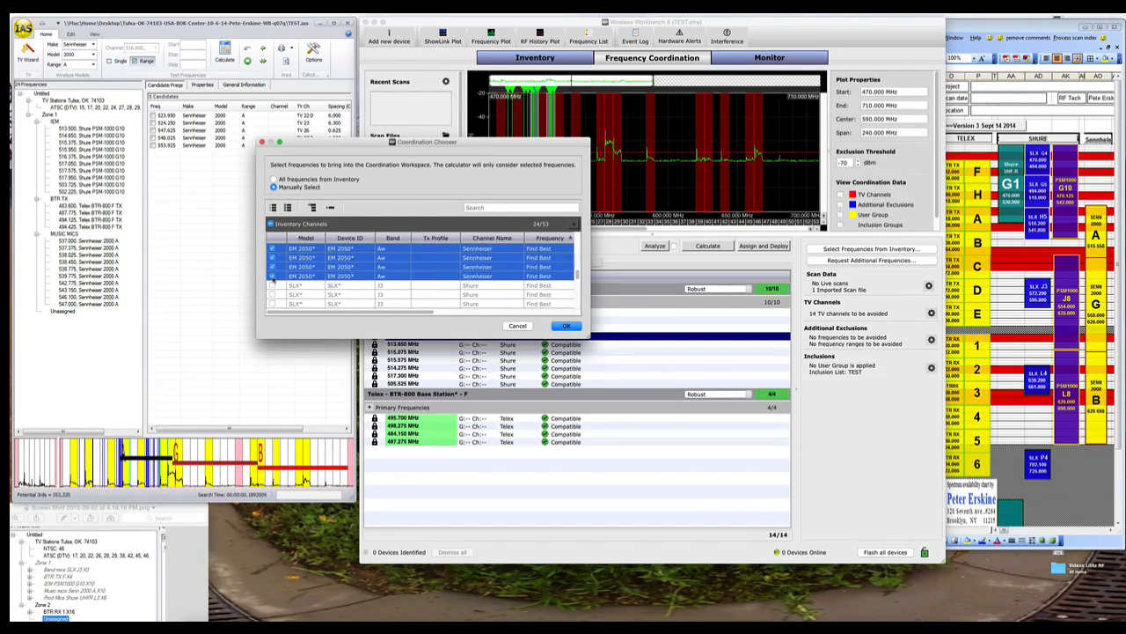
click(567, 325)
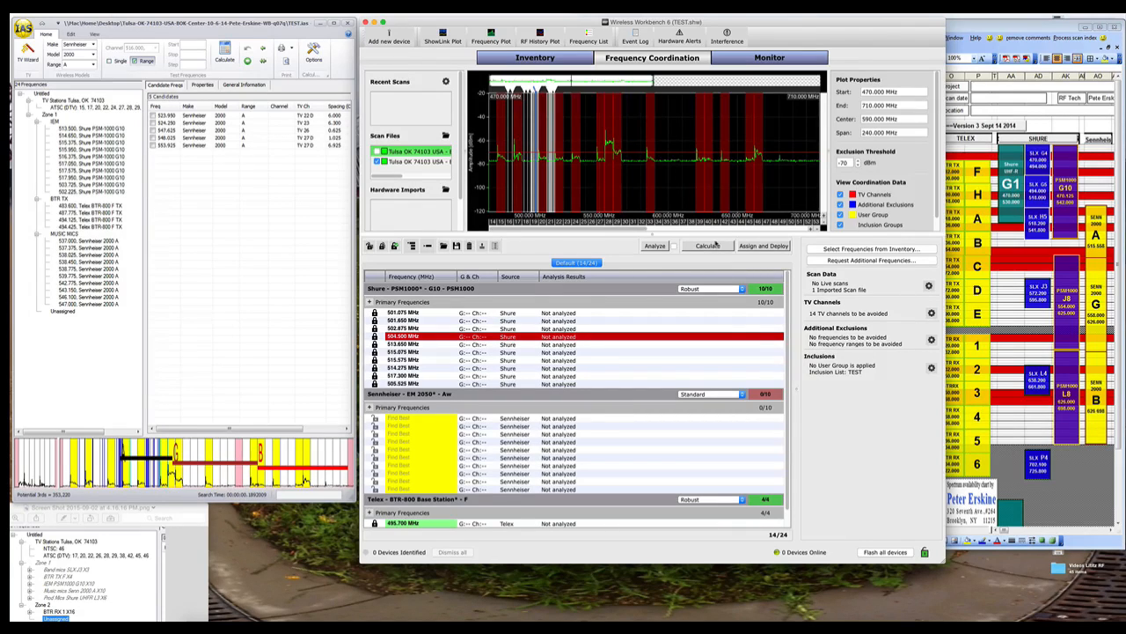
click(708, 246)
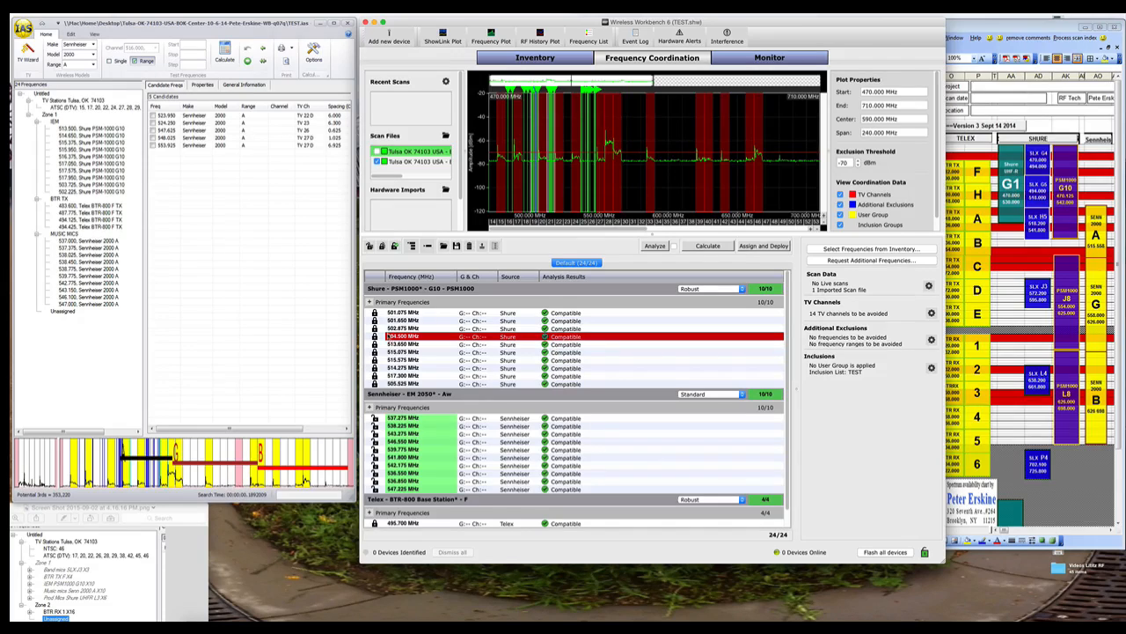
mouse_move(394, 246)
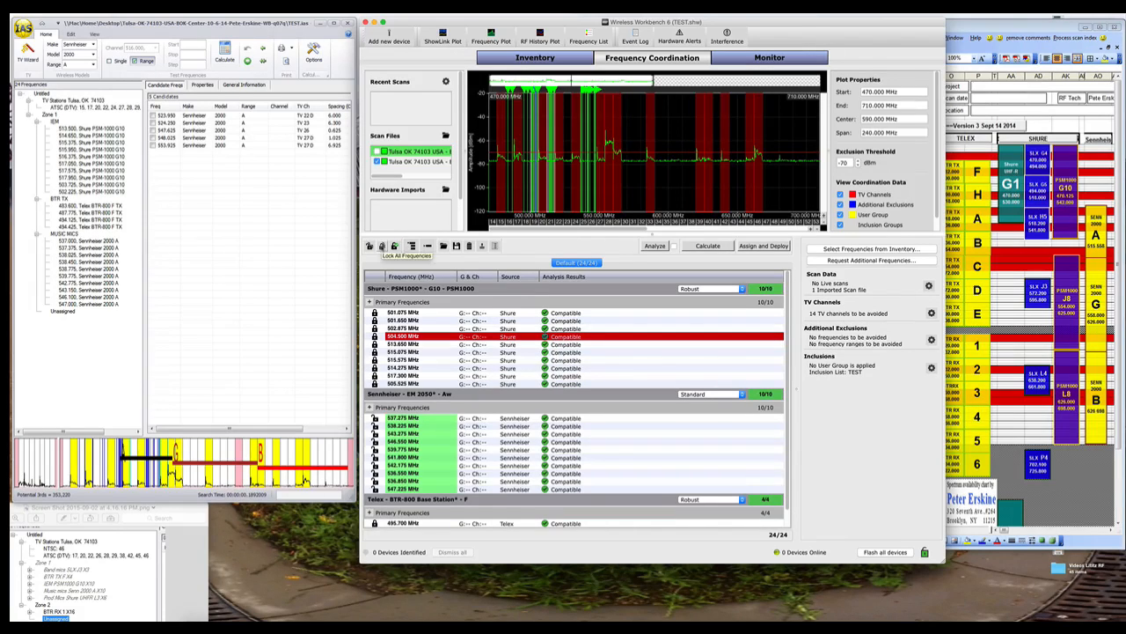
mouse_move(742, 260)
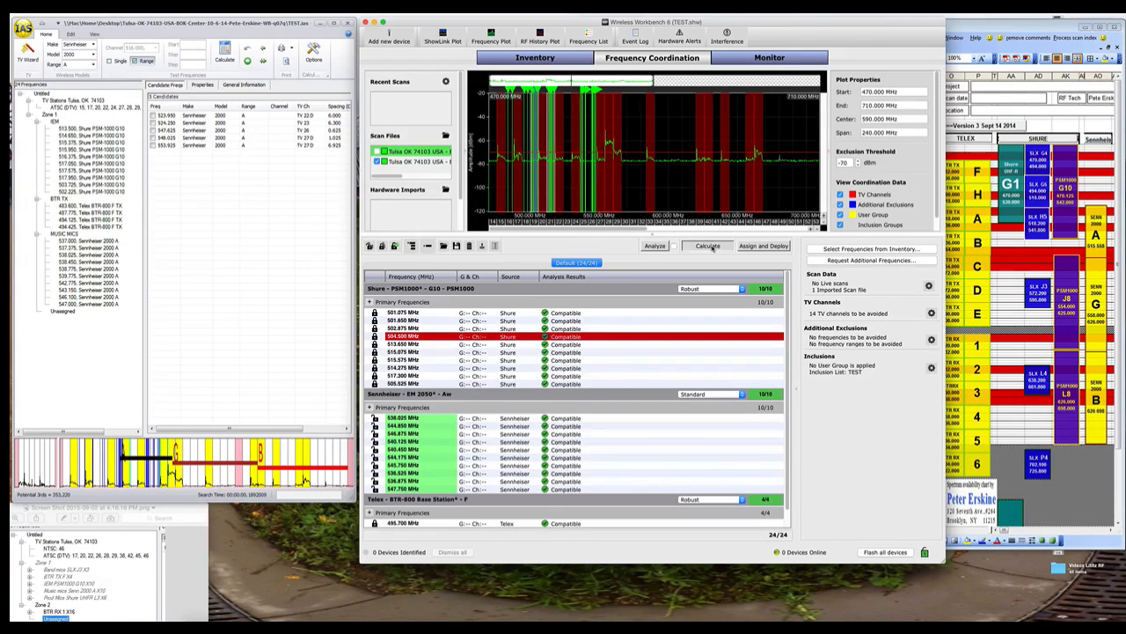
click(707, 245)
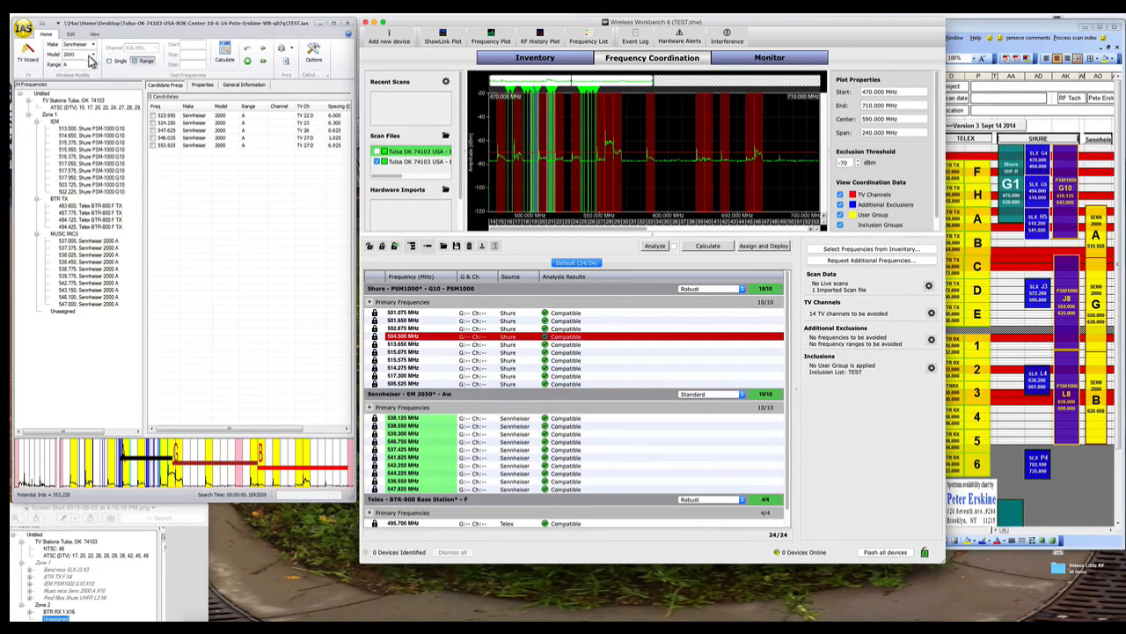
Calculate Shure UHF-R band L3 candidates with intermod analysis applied, forming the PROD MICS group.
click(79, 44)
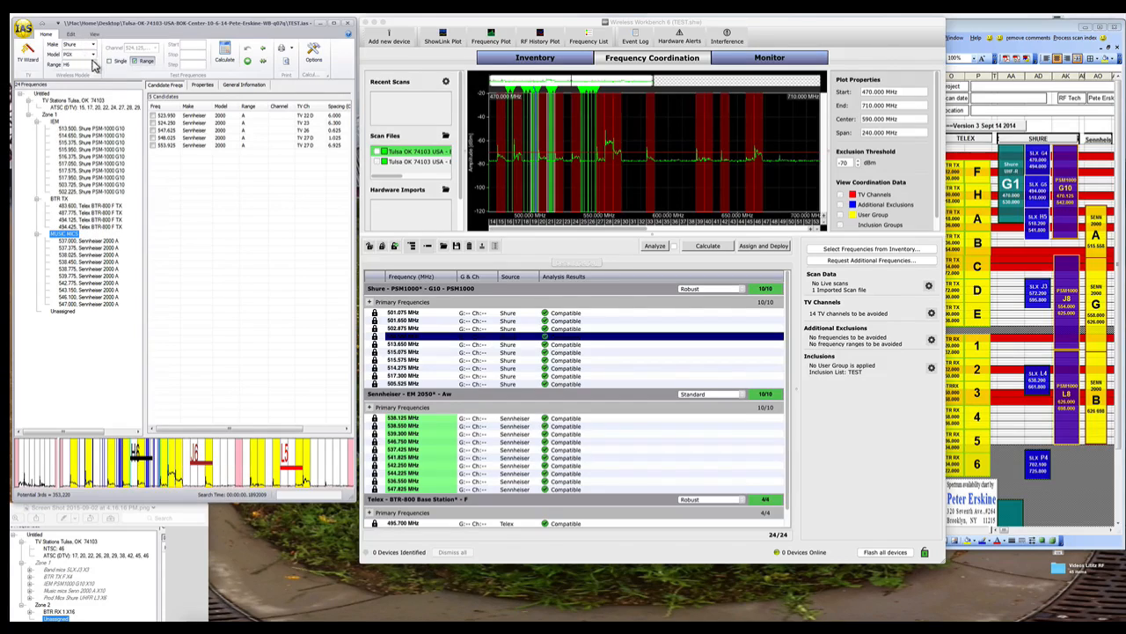
click(88, 54)
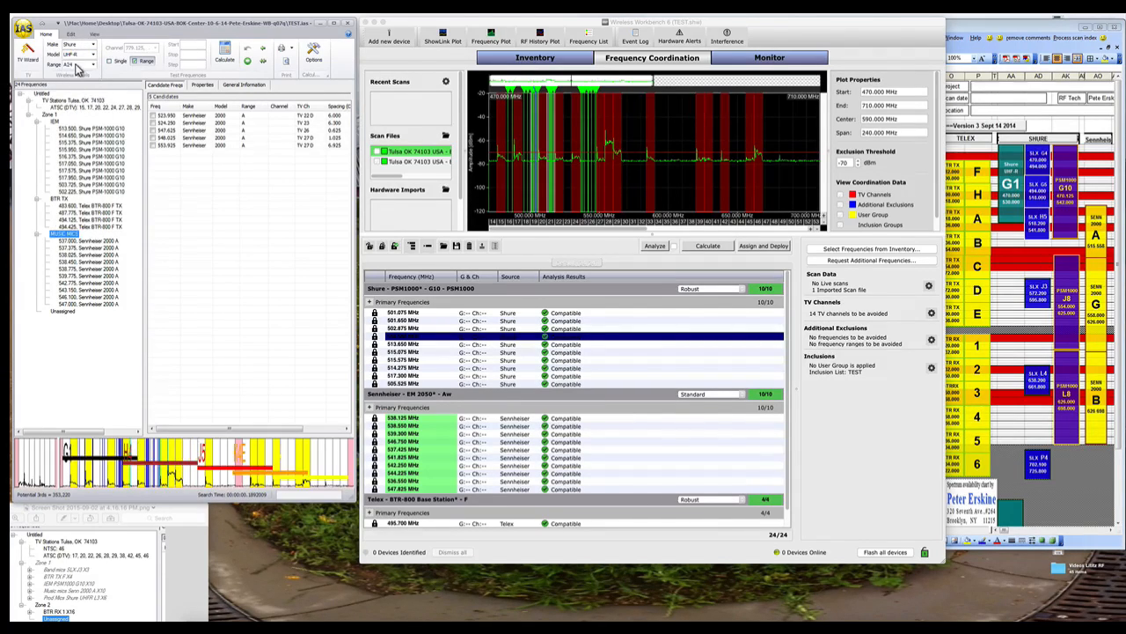
click(80, 65)
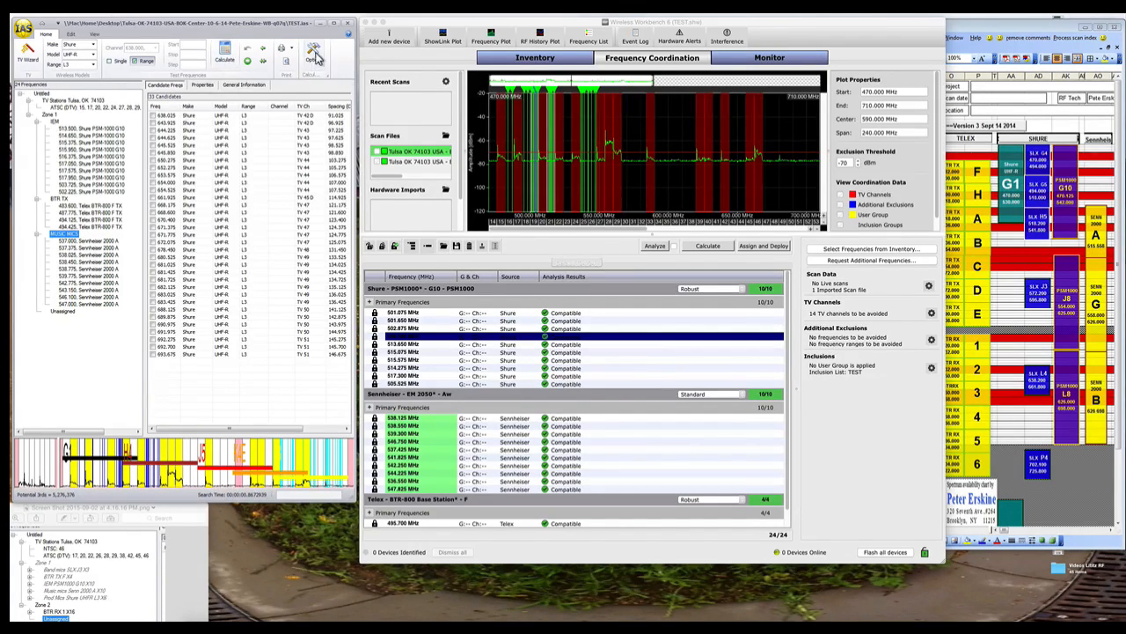
click(314, 51)
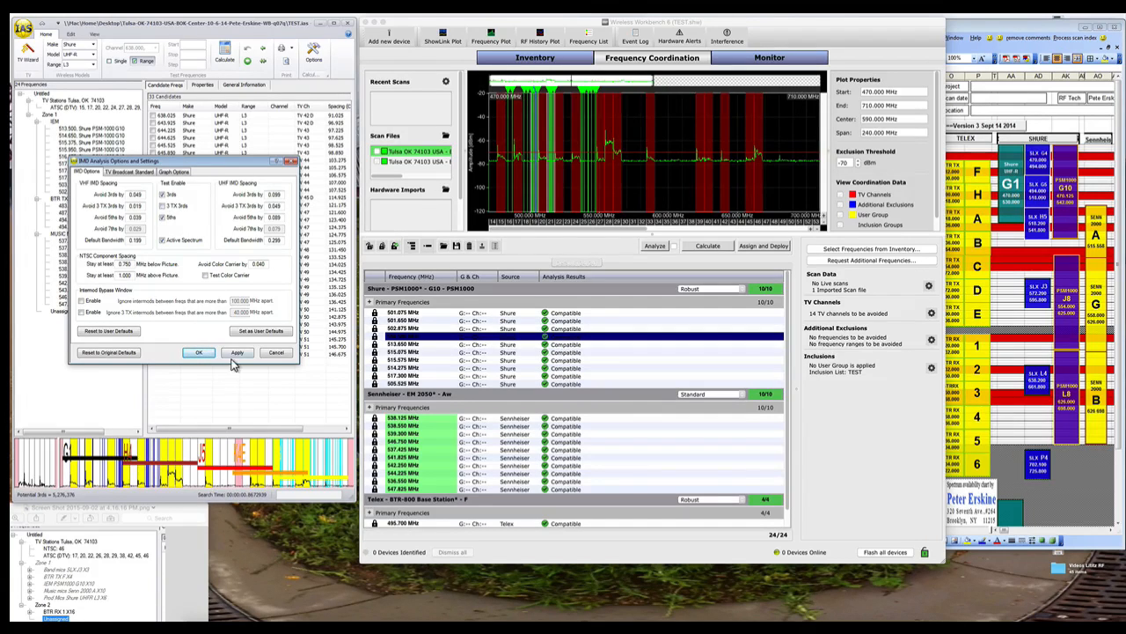
click(199, 352)
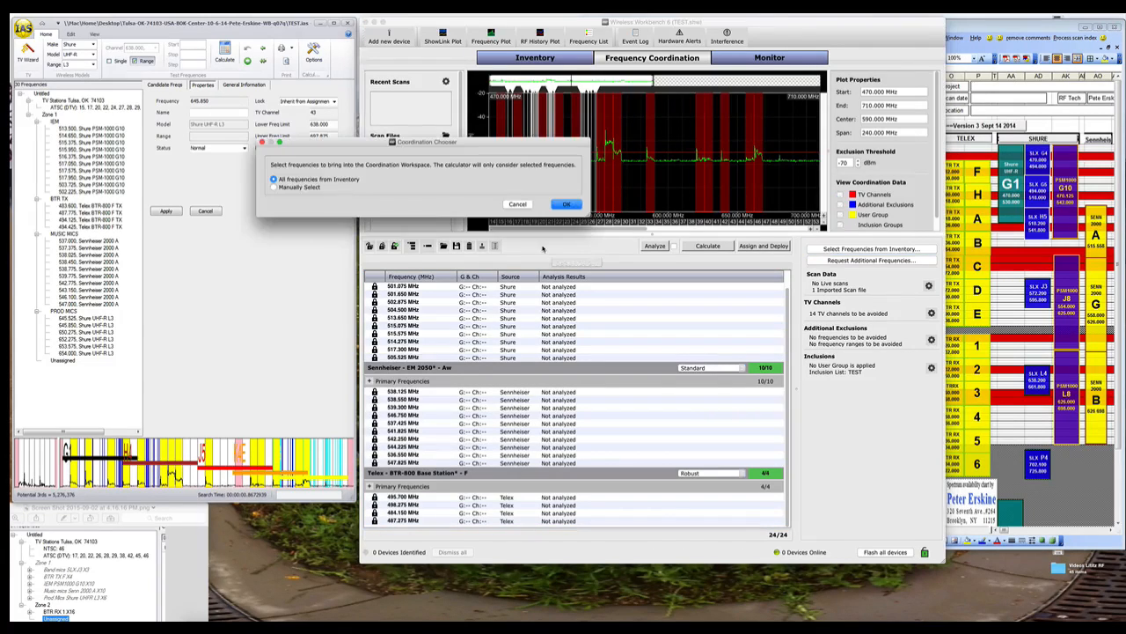
Manually add six Shure UR4D L3 channels from inventory and calculate 30 compatible channels.
click(274, 187)
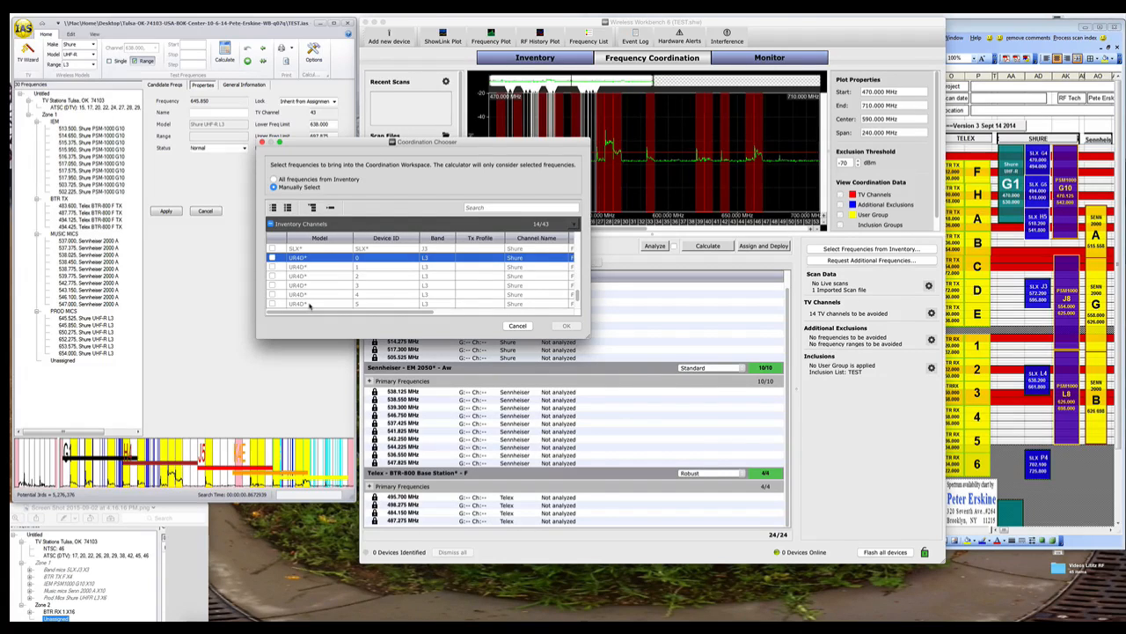
click(273, 238)
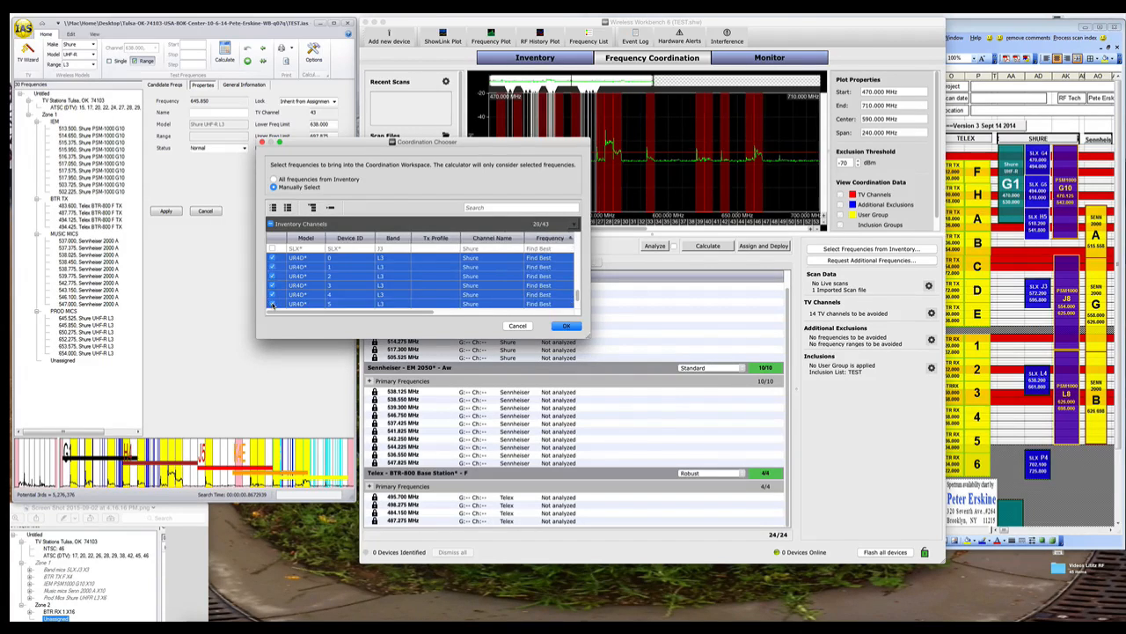
click(567, 326)
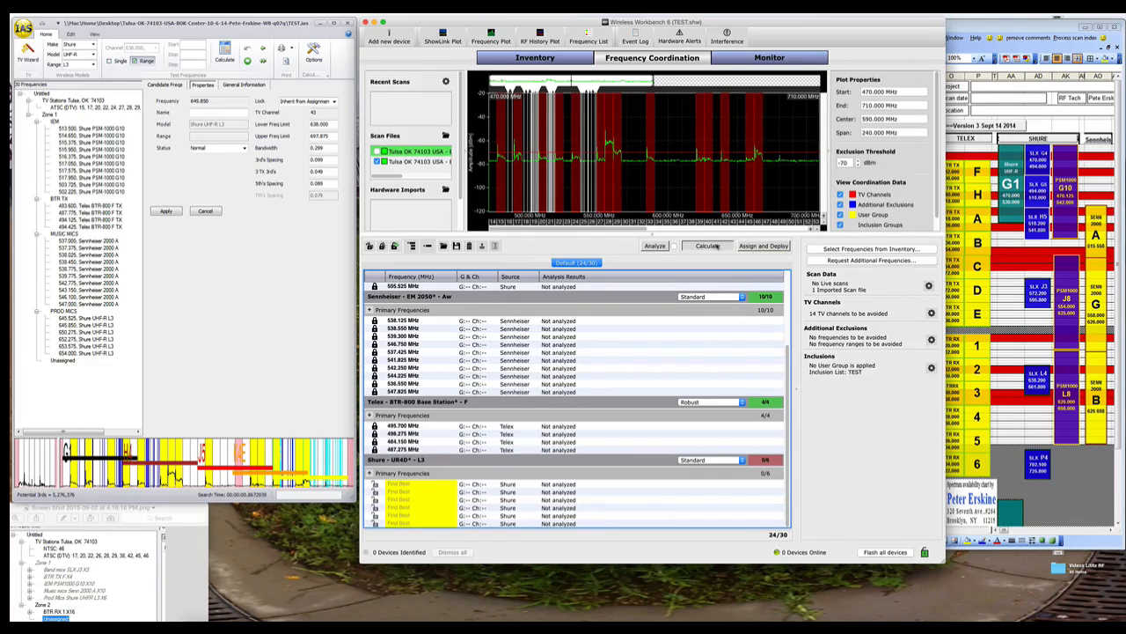
click(707, 246)
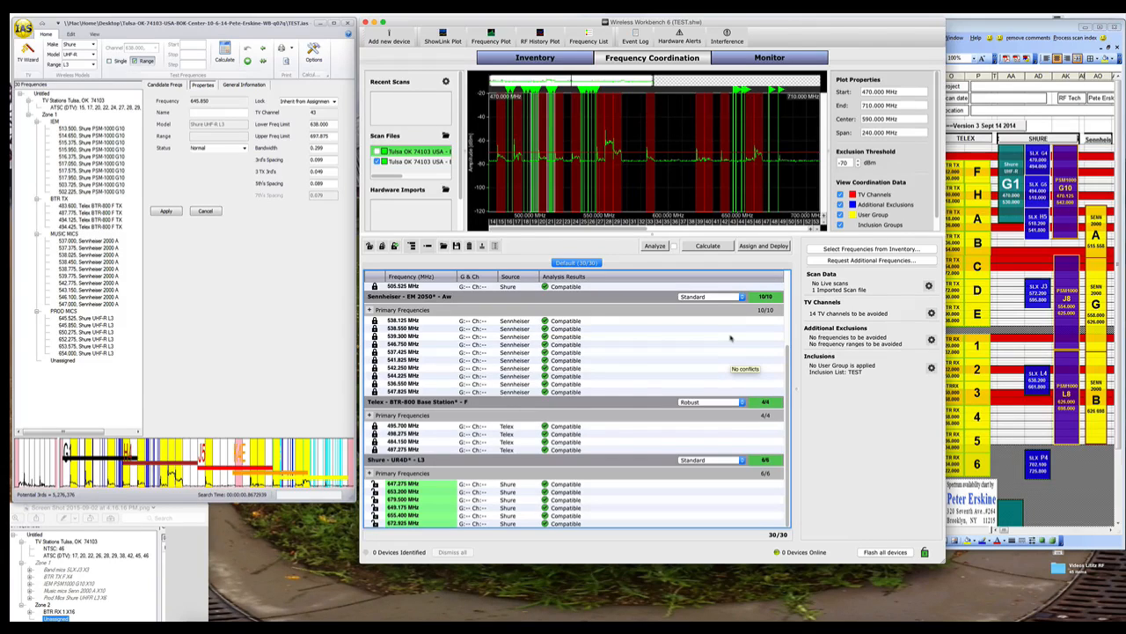
mouse_move(168, 227)
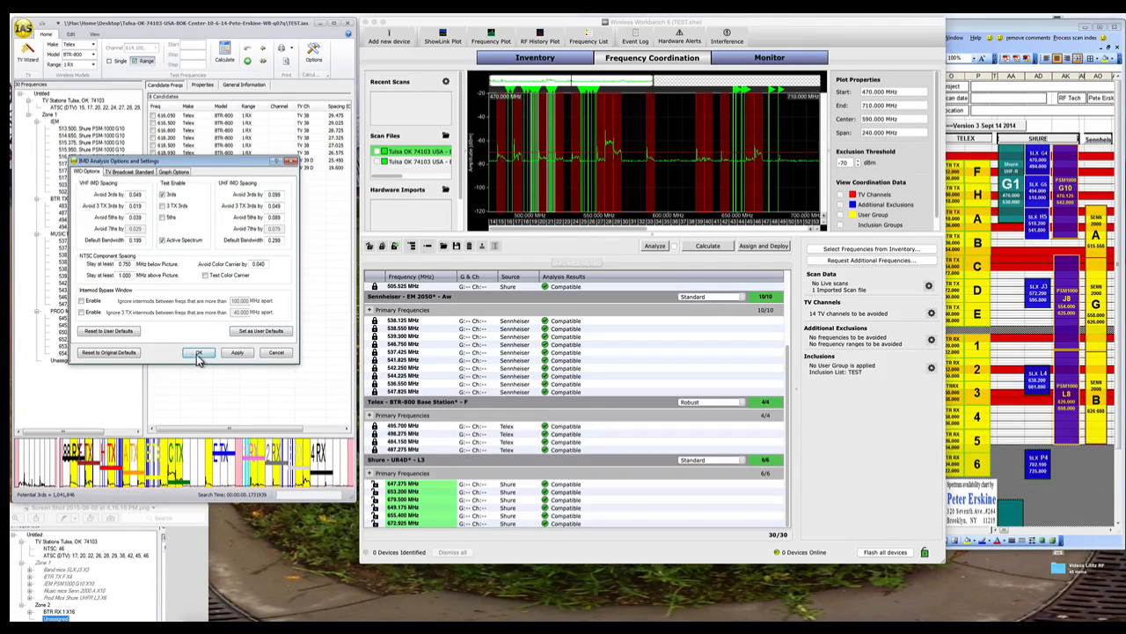
Apply the IMD Analysis settings to generate 18 Telex BTR-800 receiver candidates on TV 38.
click(199, 352)
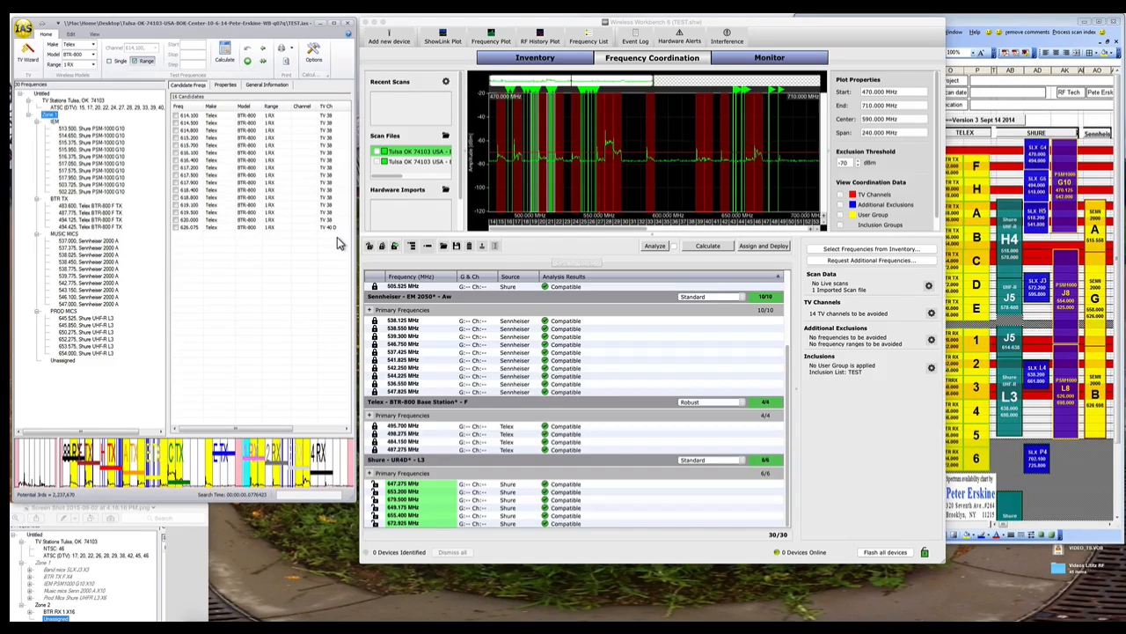
mouse_move(1021, 333)
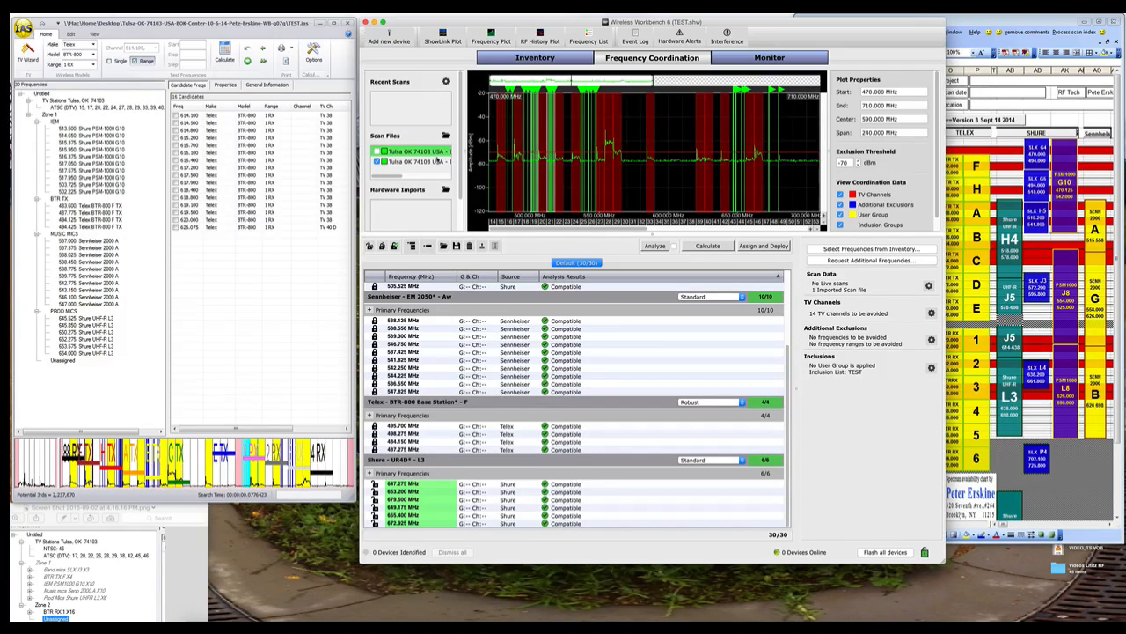
Show TV Channels, Additional Exclusions, User Group and Inclusion Groups on the frequency plot.
click(409, 161)
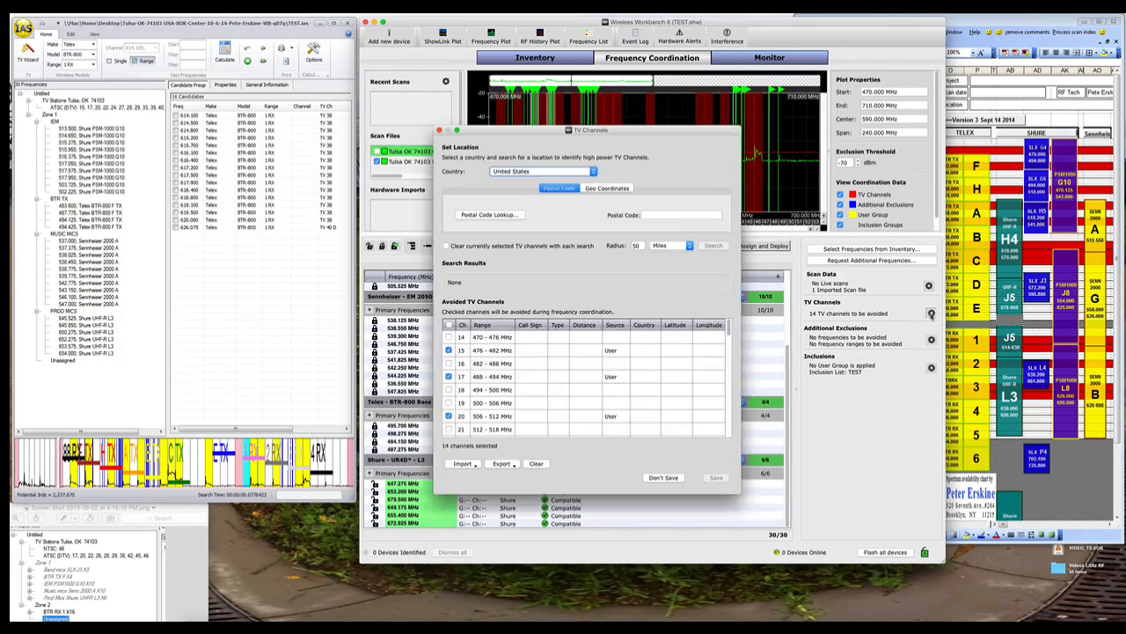
Uncheck two avoided TV channels and save the list at 12 channels.
scroll(down, 3)
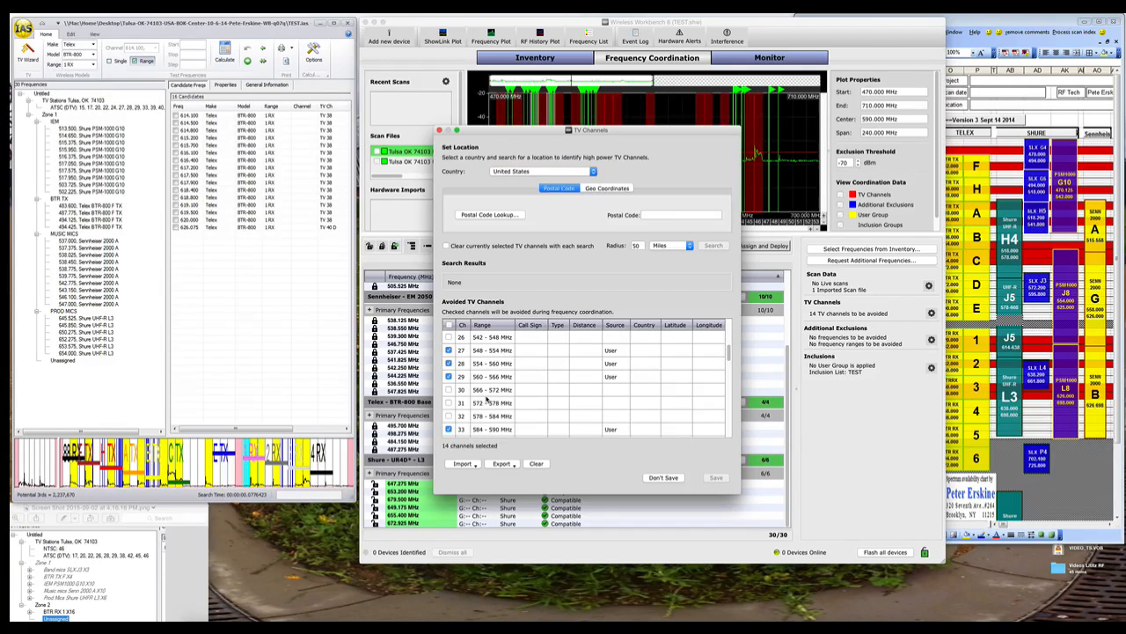
scroll(down, 3)
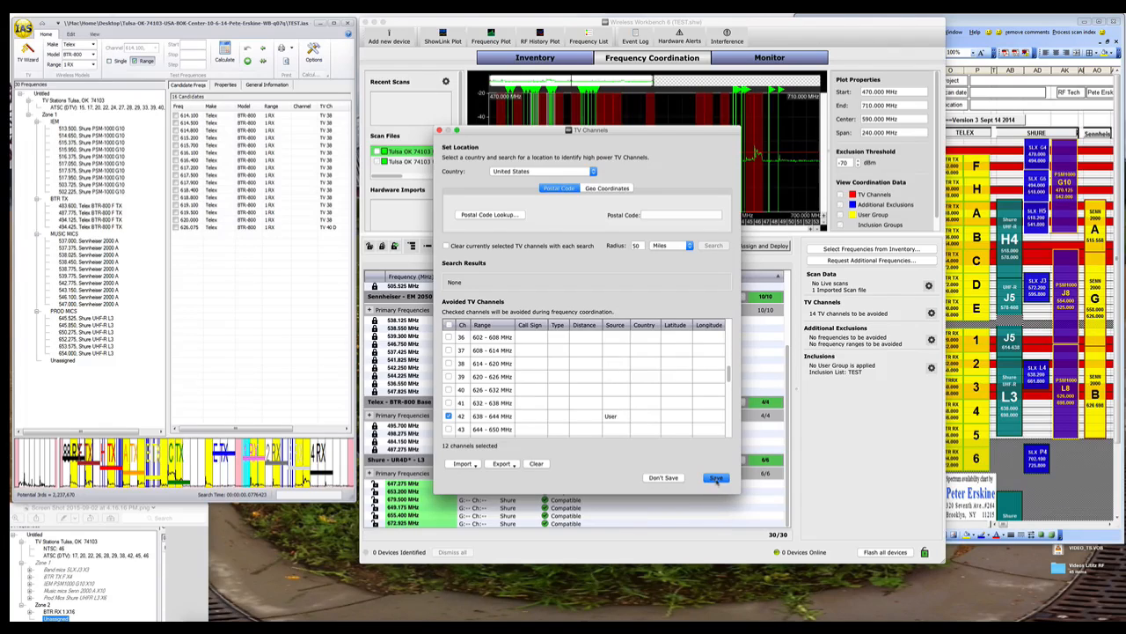
click(716, 477)
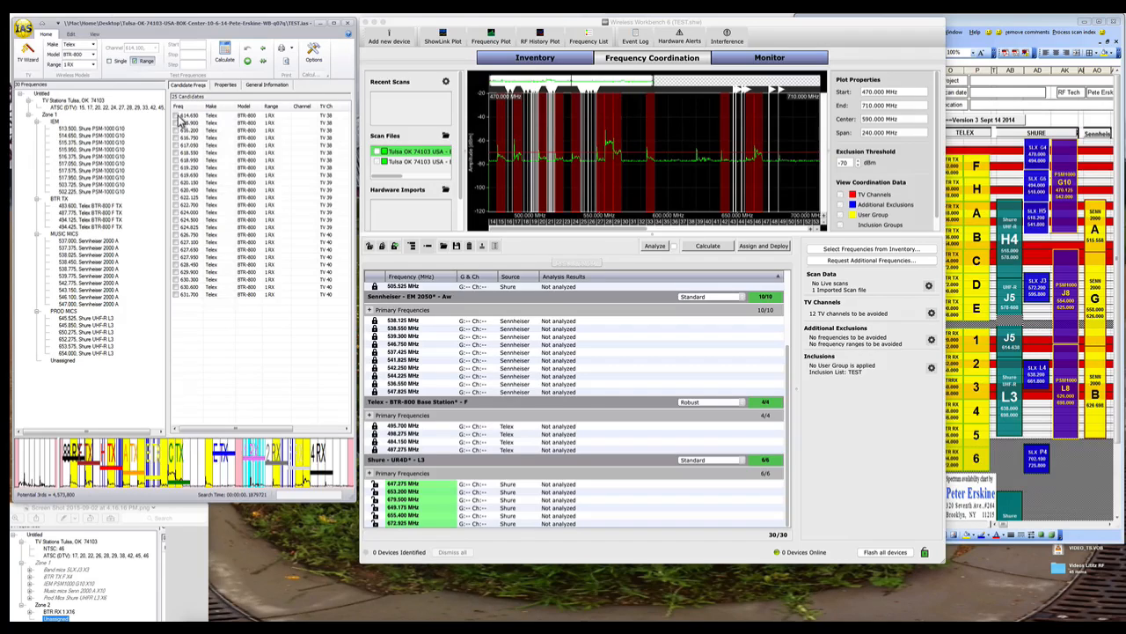
Move the 16 TV 38 candidates into the frequency list as a BTR RX receiver group.
click(175, 131)
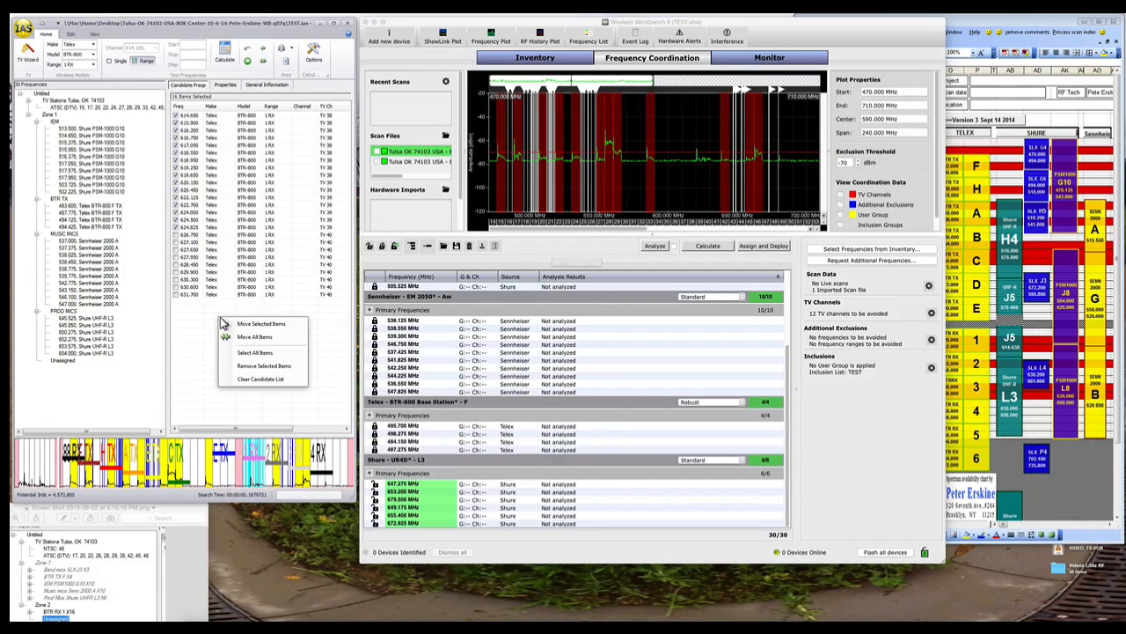
click(255, 337)
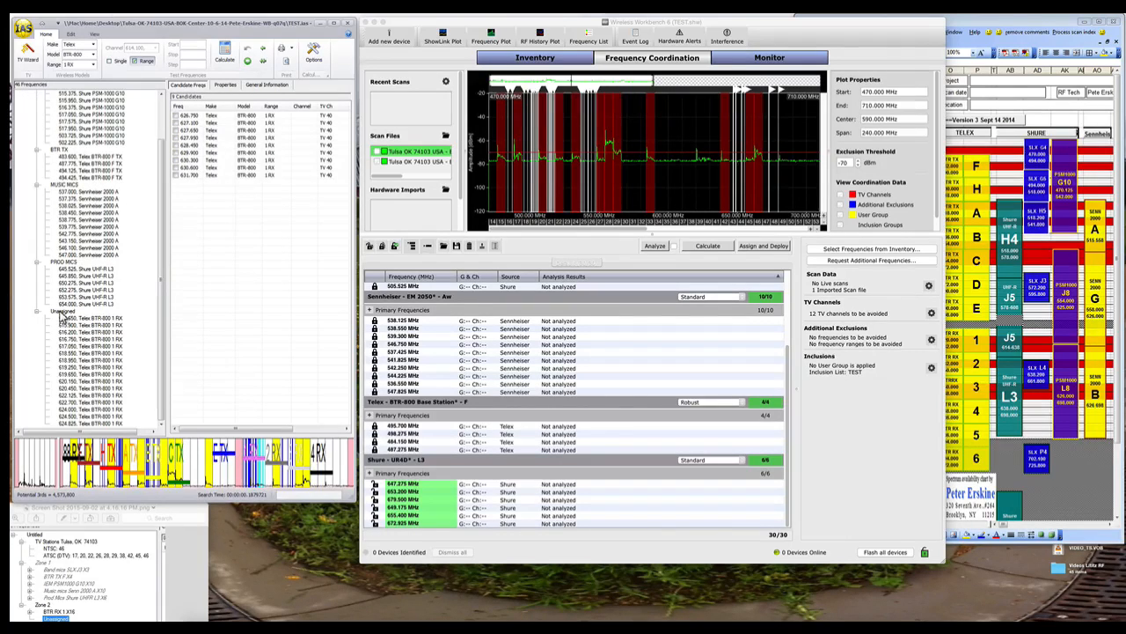
click(63, 310)
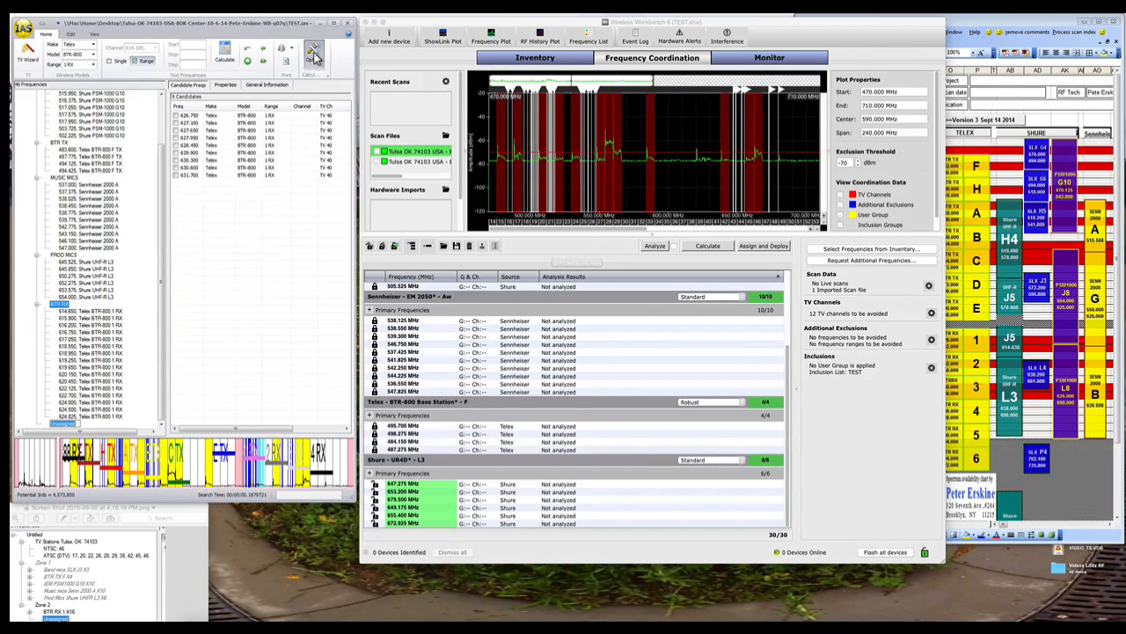
click(315, 53)
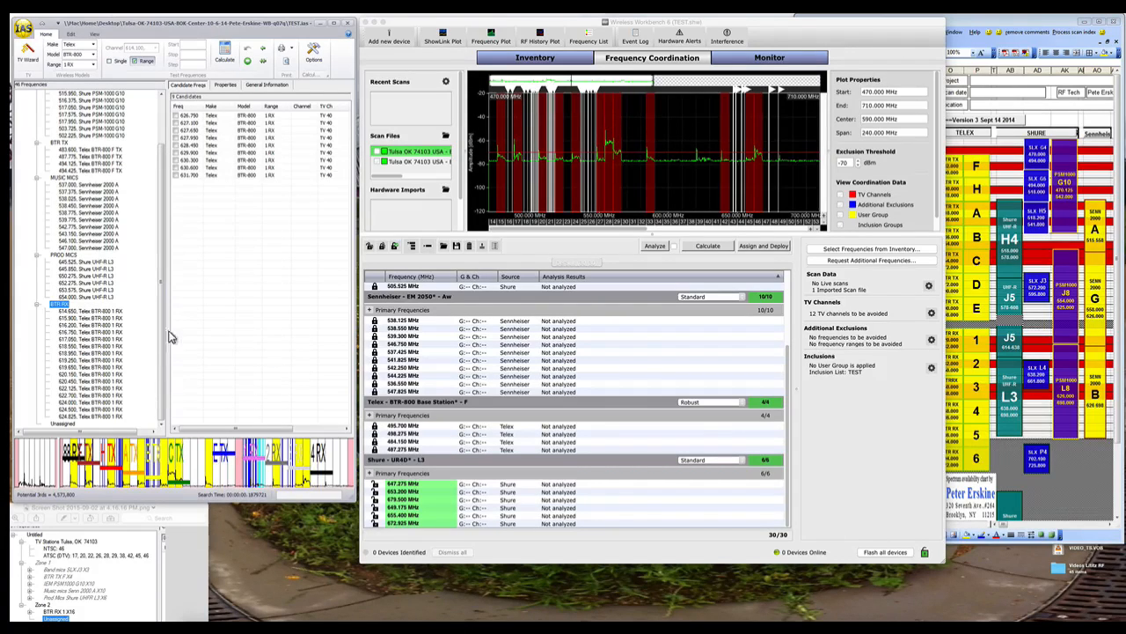
mouse_move(106, 427)
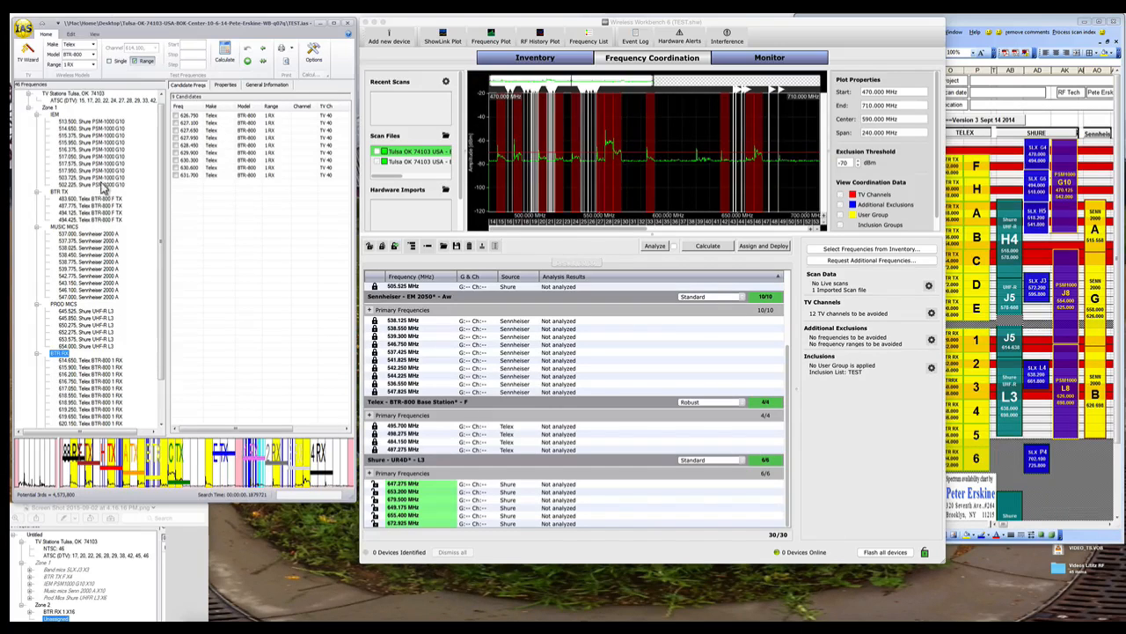
mouse_move(105, 184)
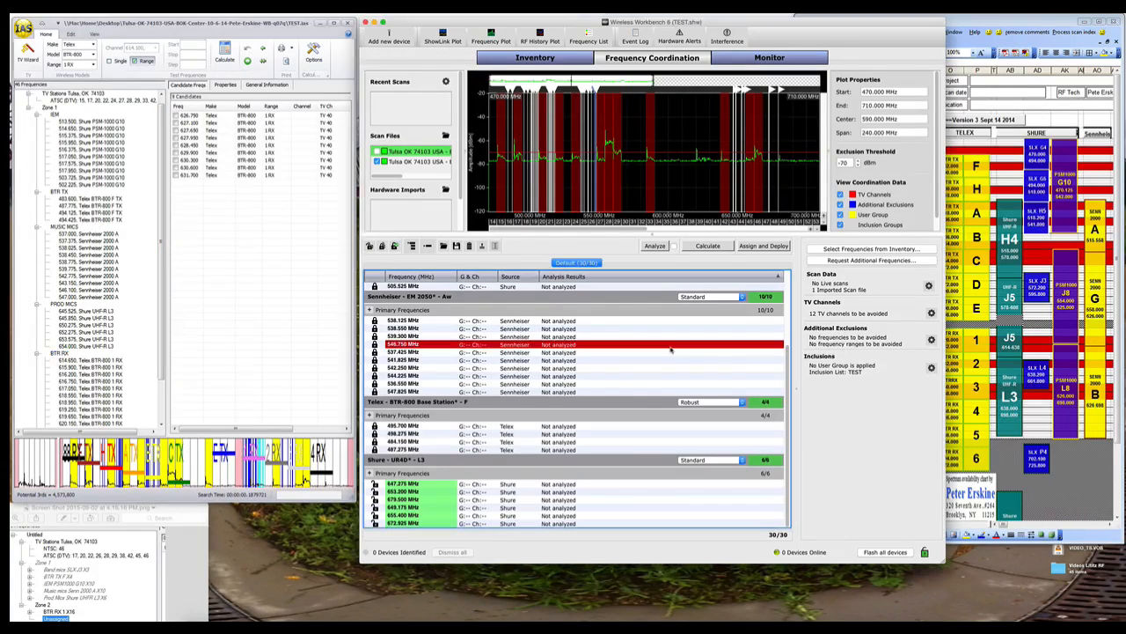
mouse_move(611, 388)
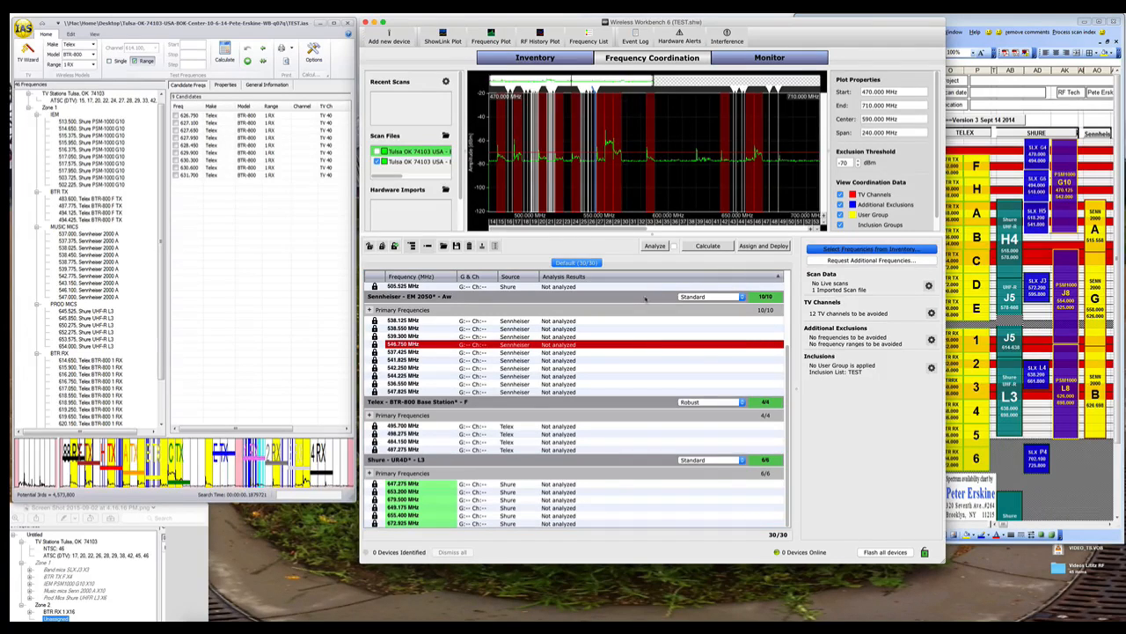
Add 16 Telex BTR-800 belt packs from inventory and calculate 46 compatible channels.
click(870, 248)
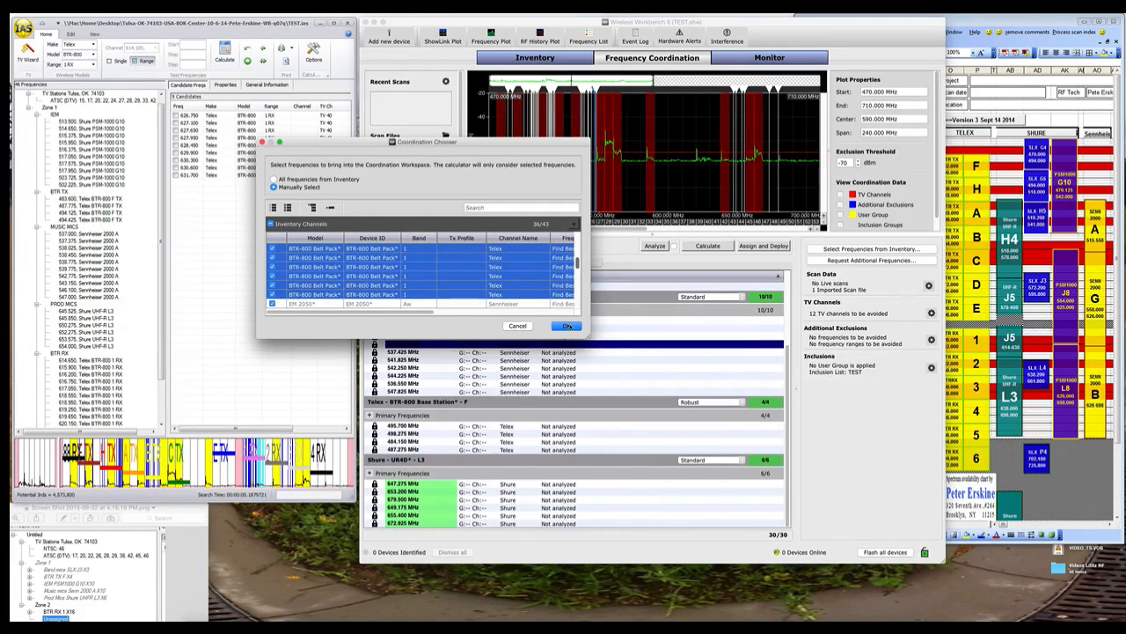
click(568, 326)
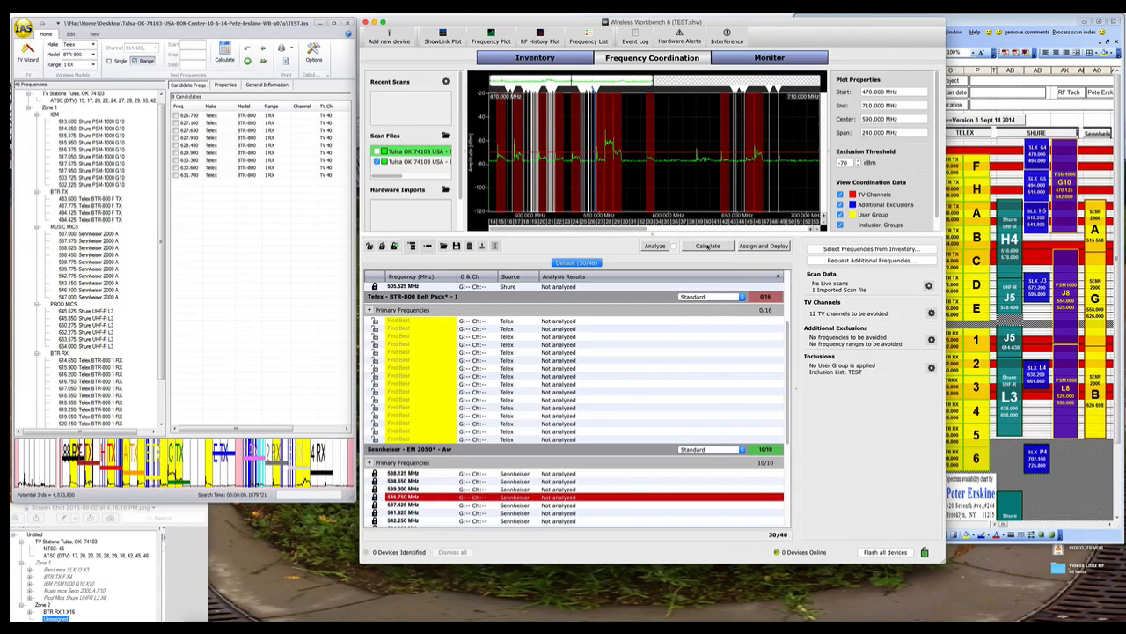
click(708, 245)
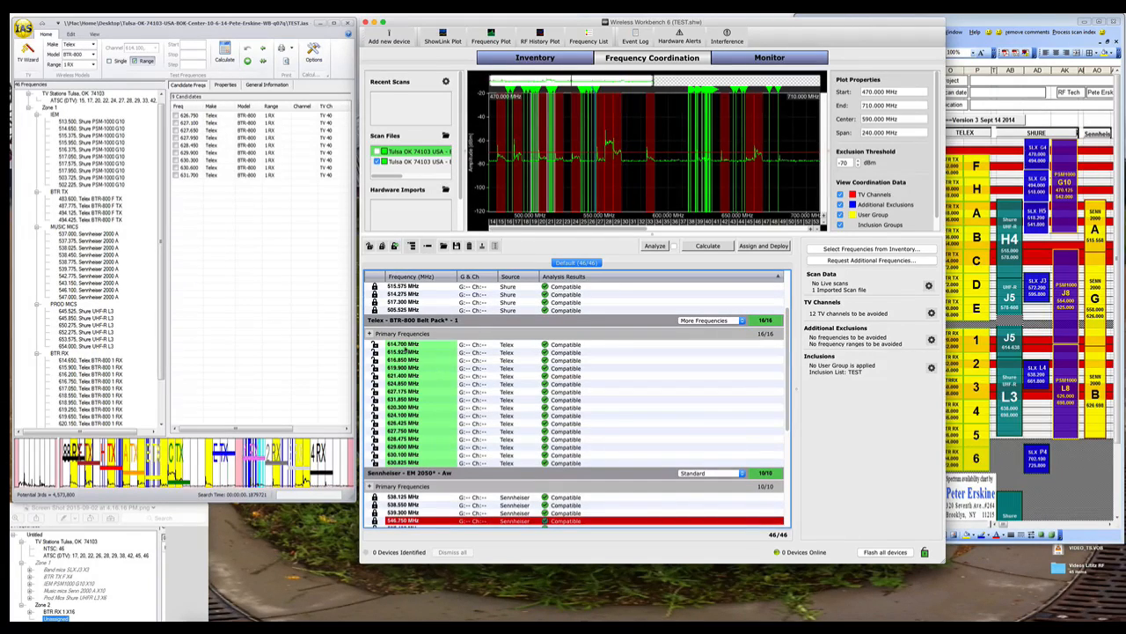
mouse_move(664, 374)
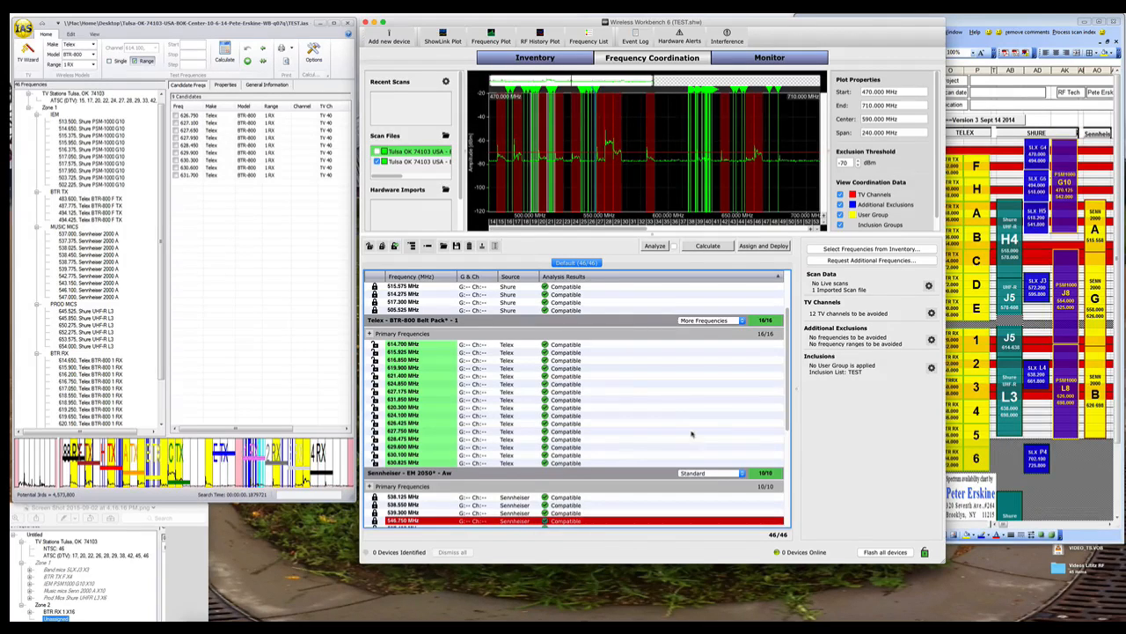
mouse_move(506, 436)
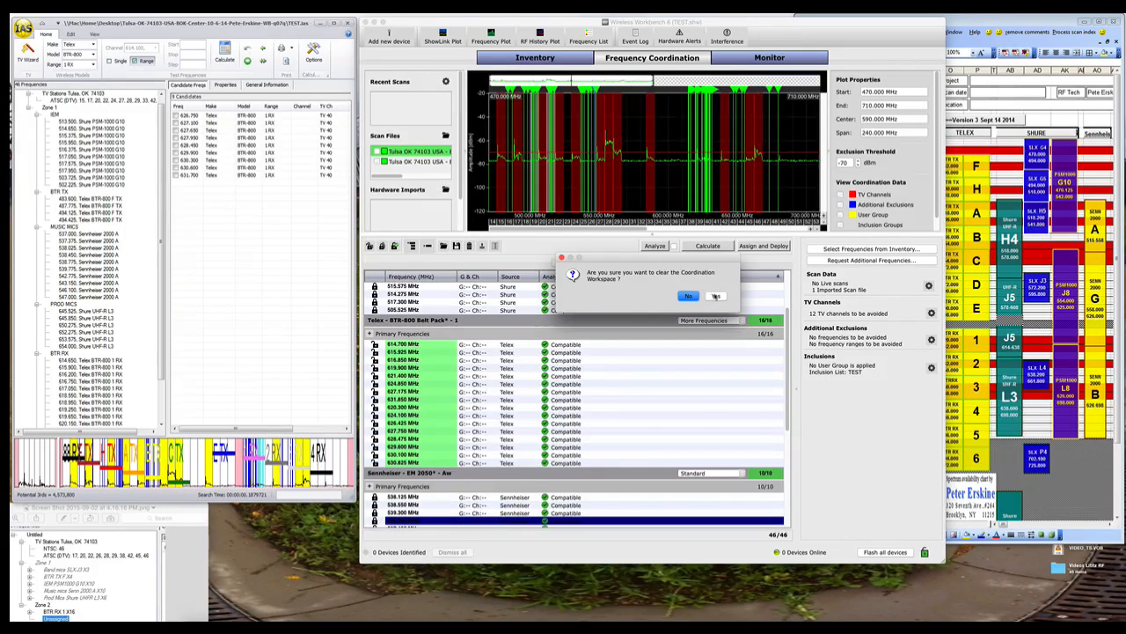
Clear the coordination workspace and bring all inventory frequencies back into it.
click(715, 295)
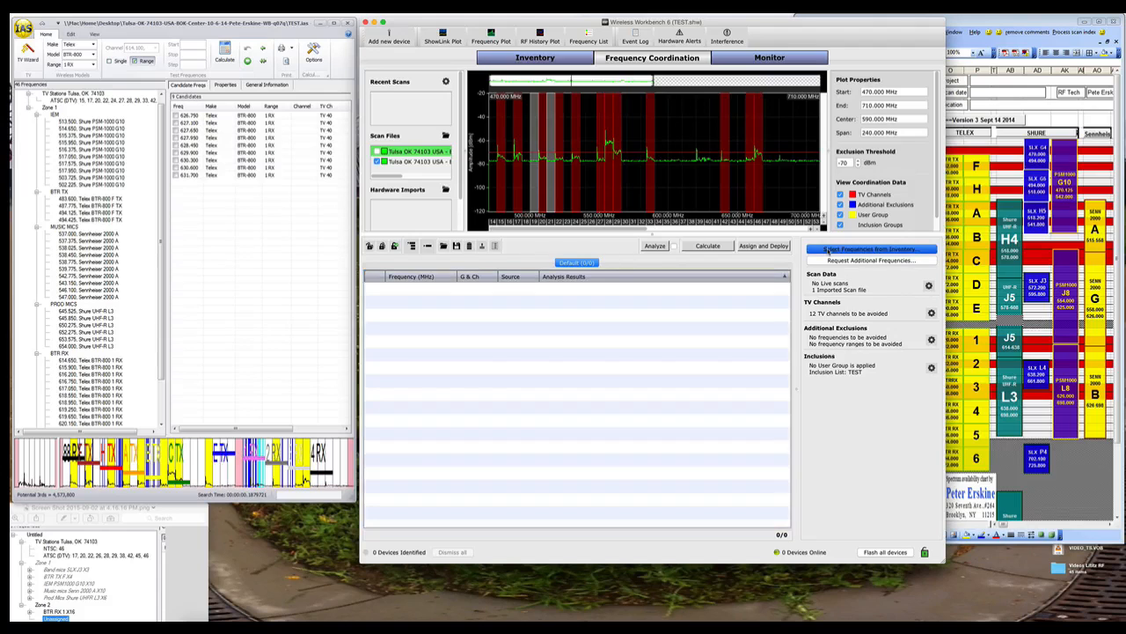
click(870, 249)
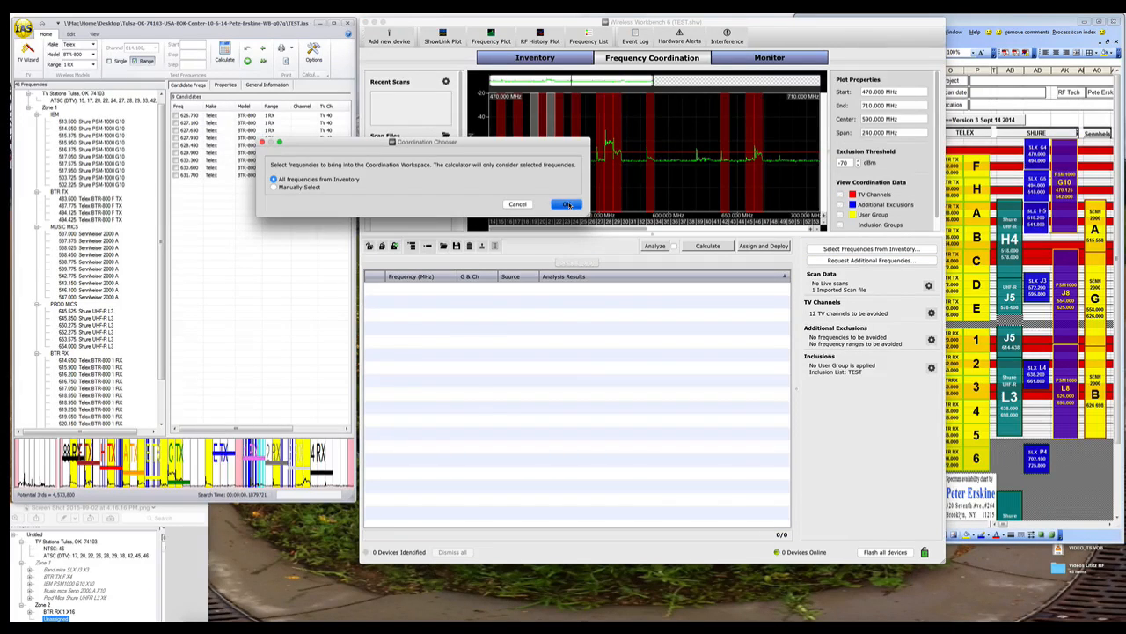
click(566, 204)
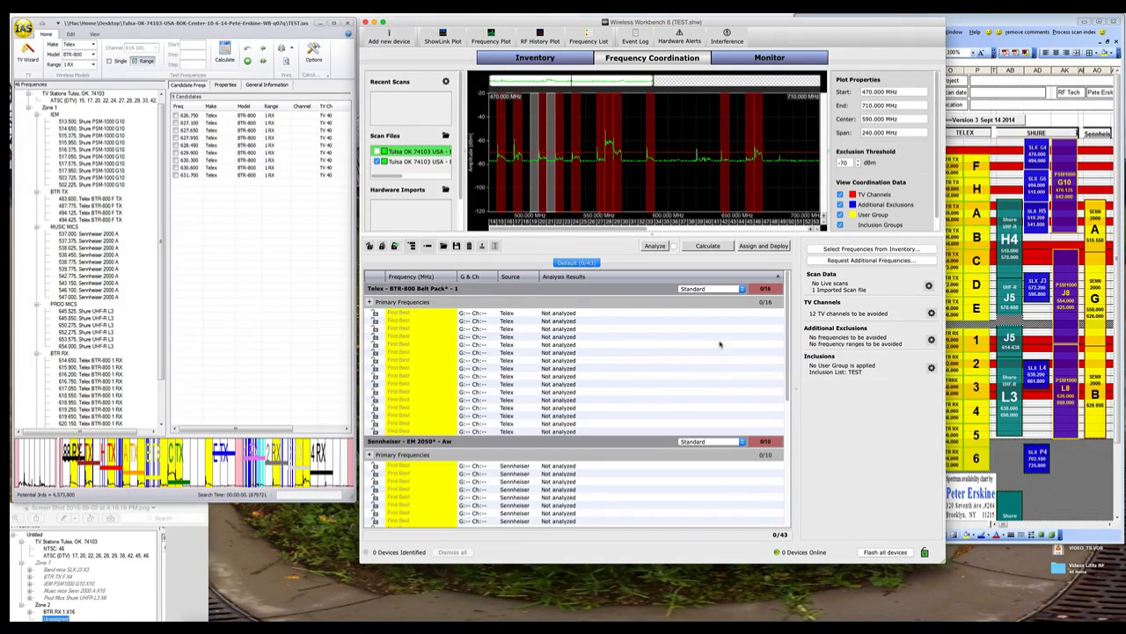
mouse_move(668, 384)
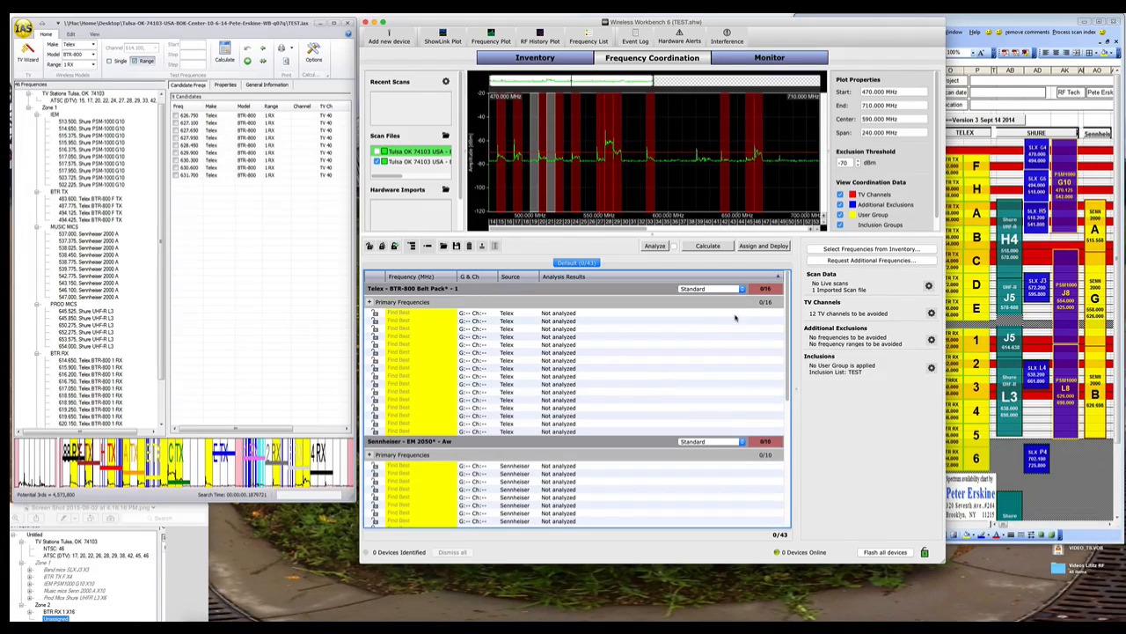
Set the belt packs to More Frequencies and pick a coordination profile for the Telex base station.
click(741, 289)
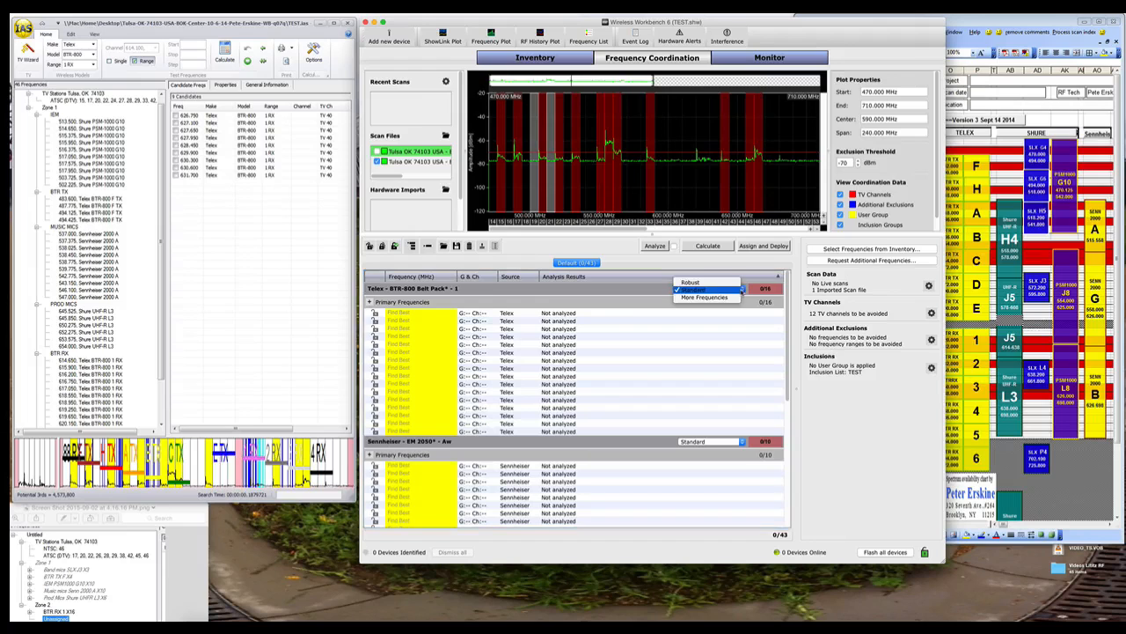
click(704, 297)
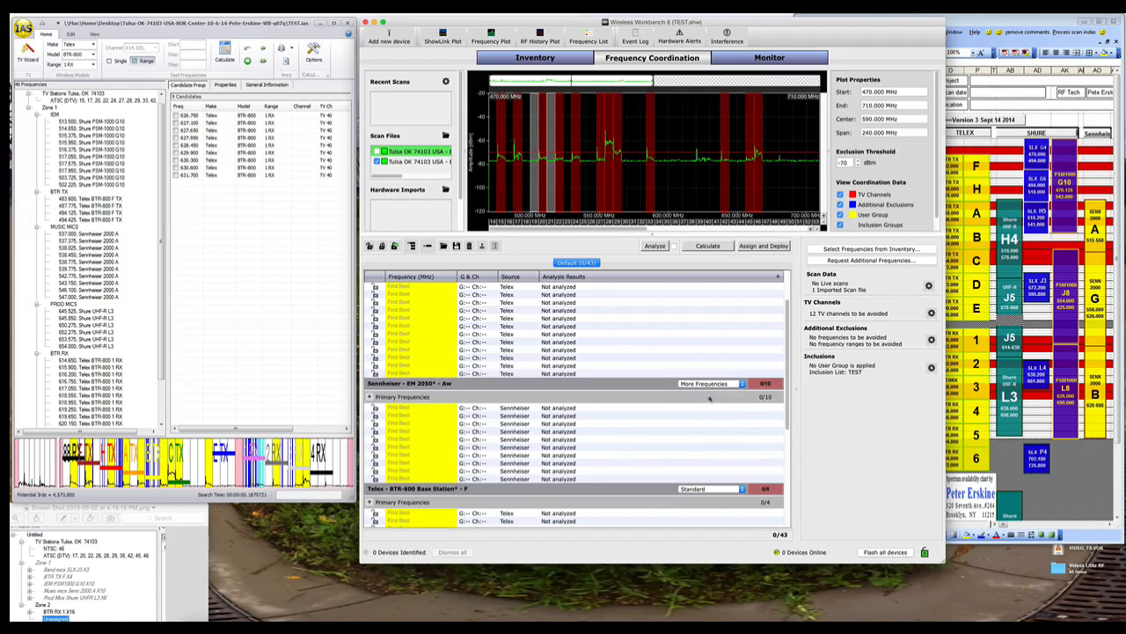
scroll(down, 3)
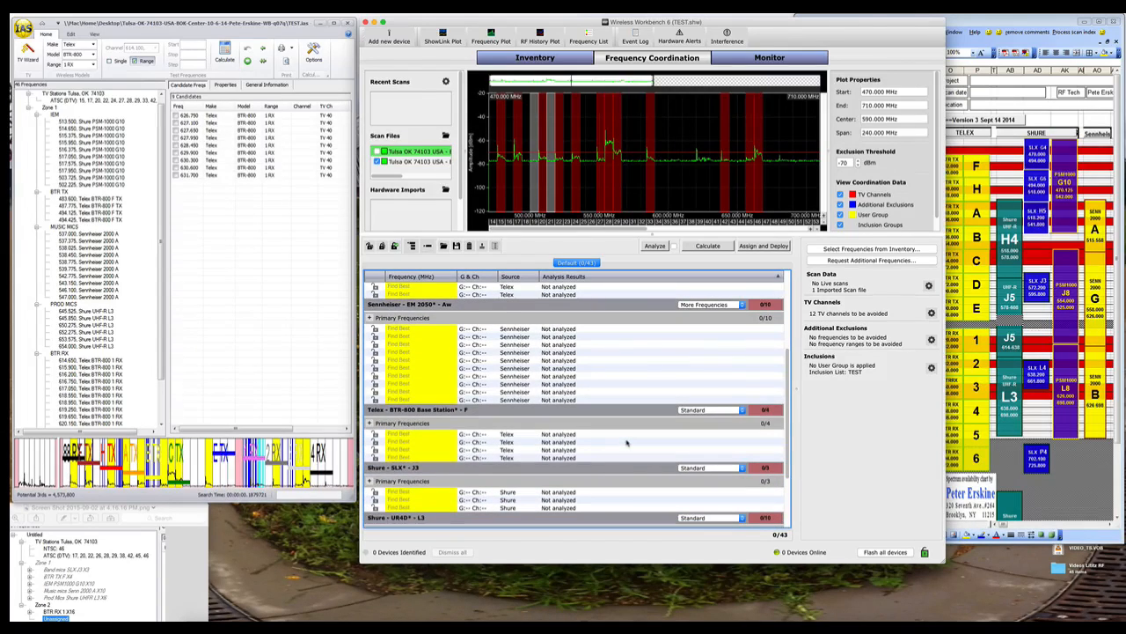
click(692, 409)
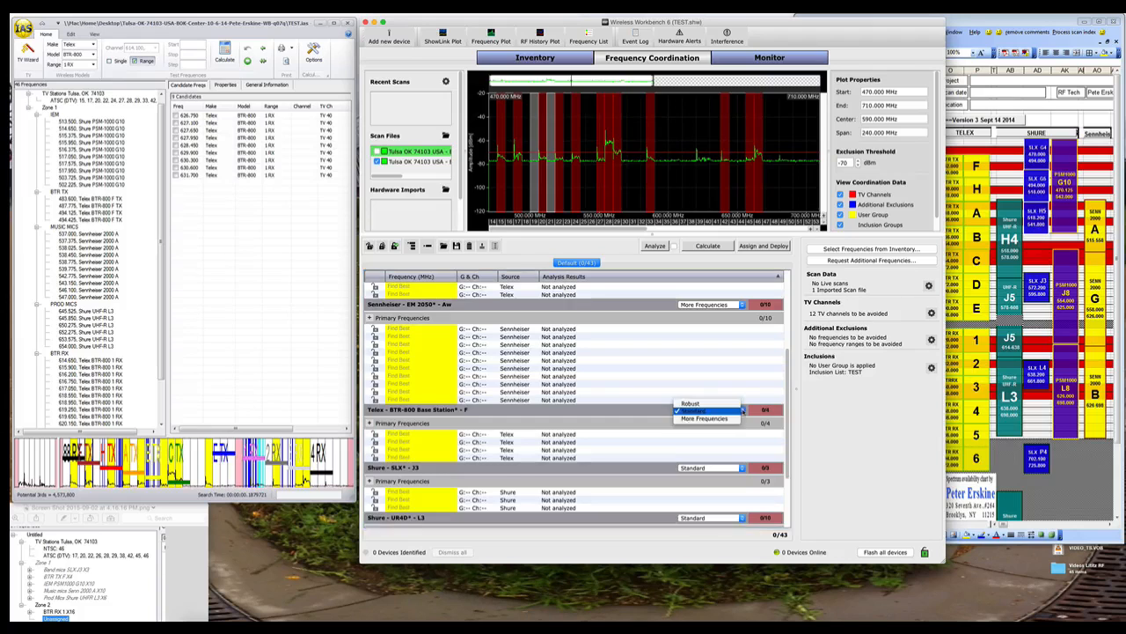
click(691, 403)
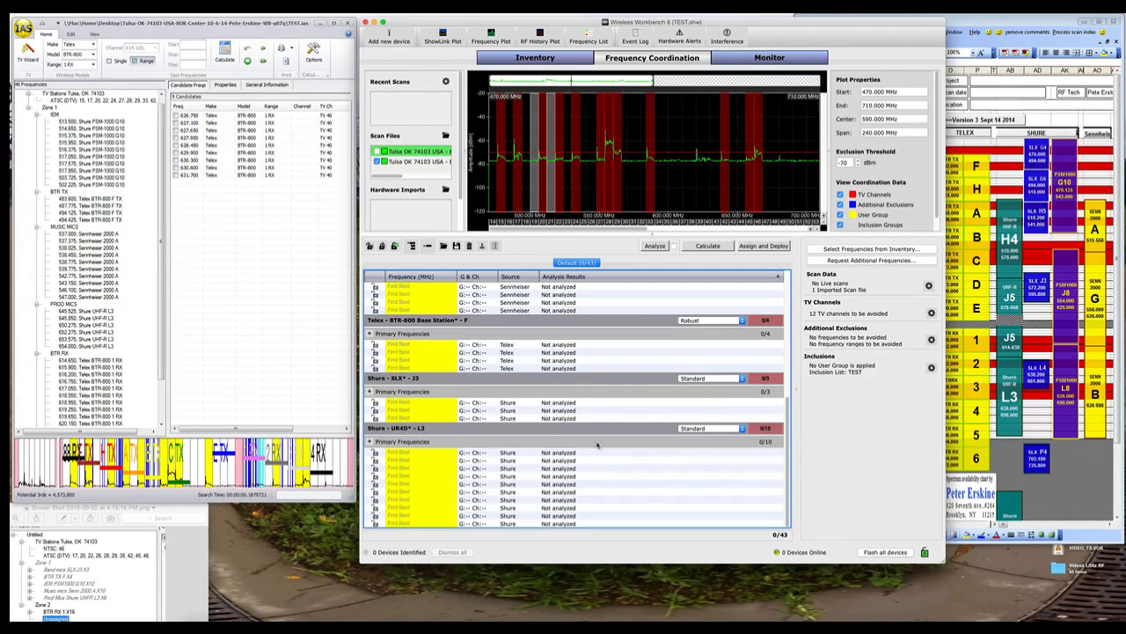
mouse_move(702, 447)
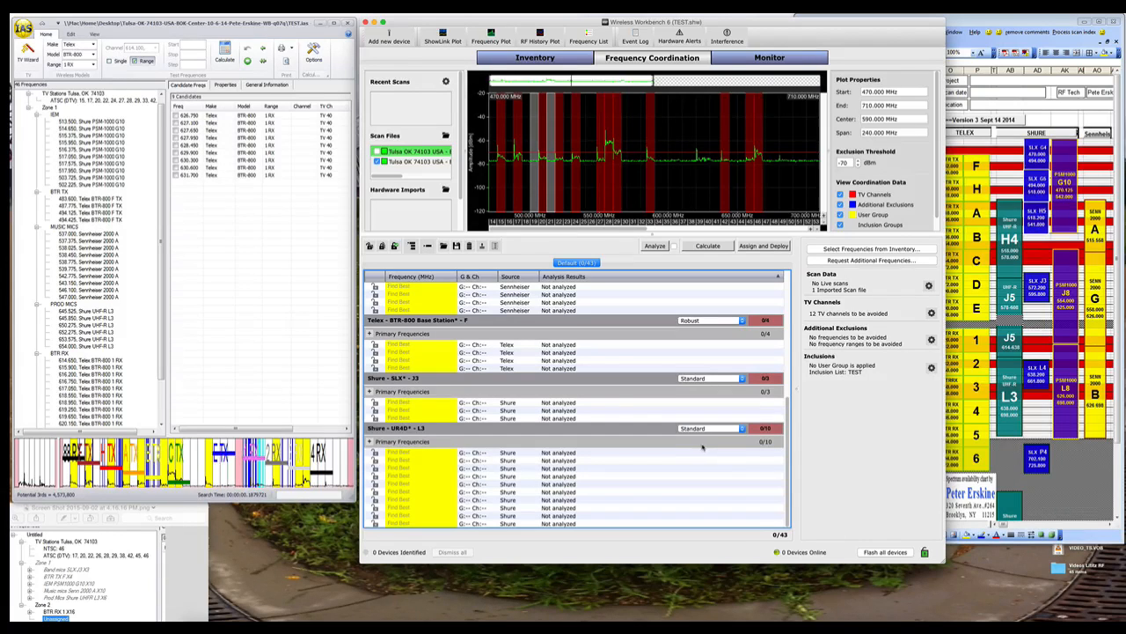
Set the UR4D group to More Frequencies and the PSM1000 in-ear group to Robust.
click(739, 428)
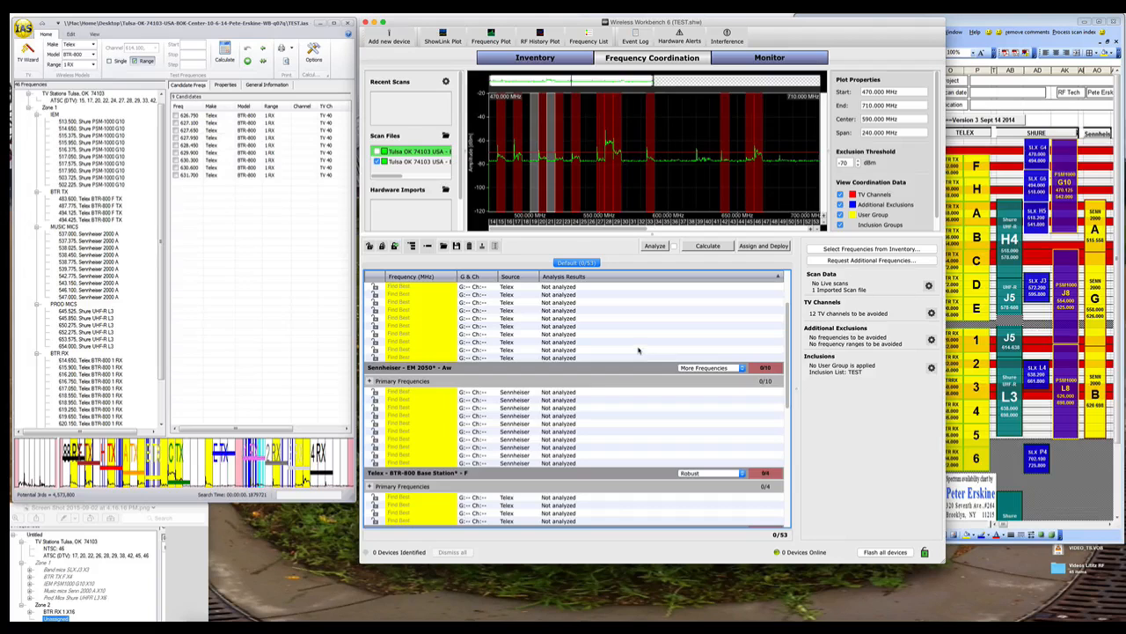
scroll(down, 3)
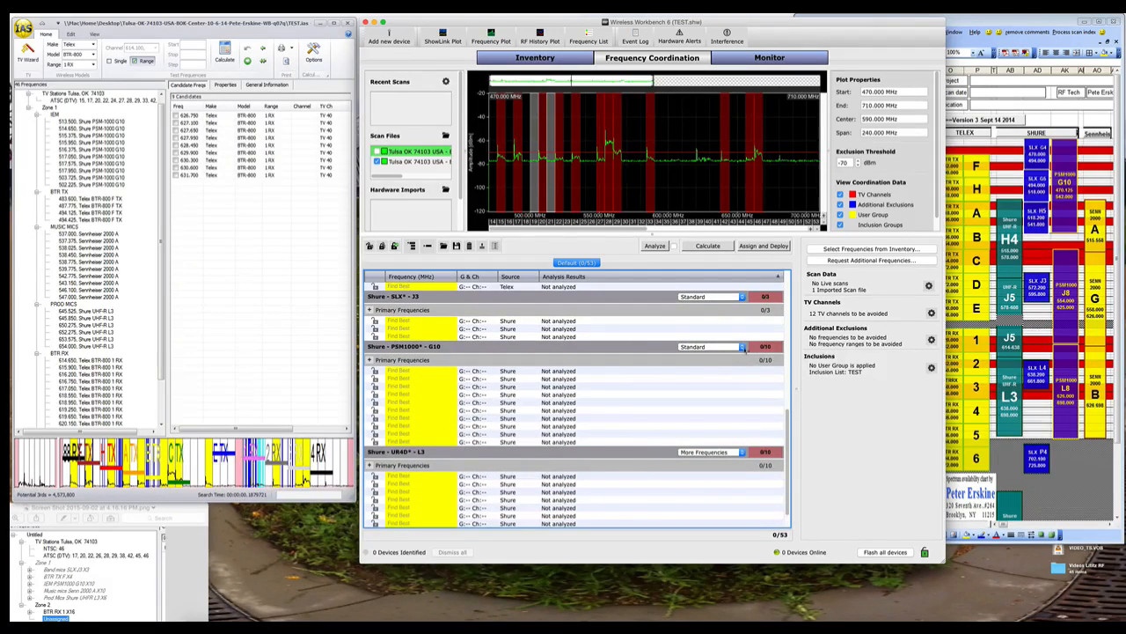
click(708, 346)
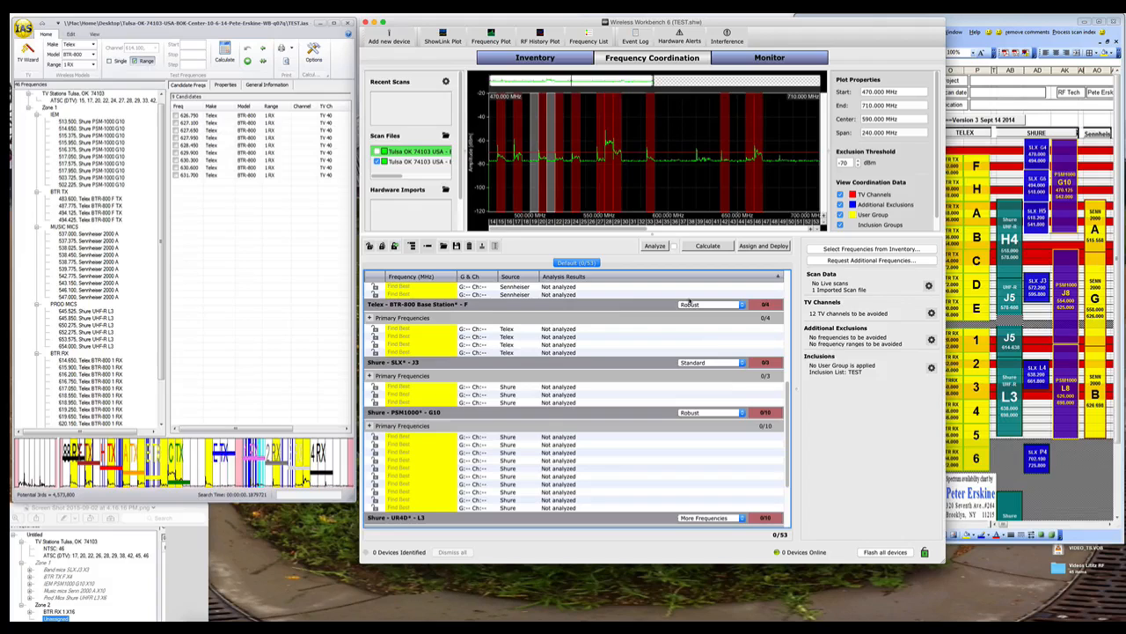
mouse_move(707, 245)
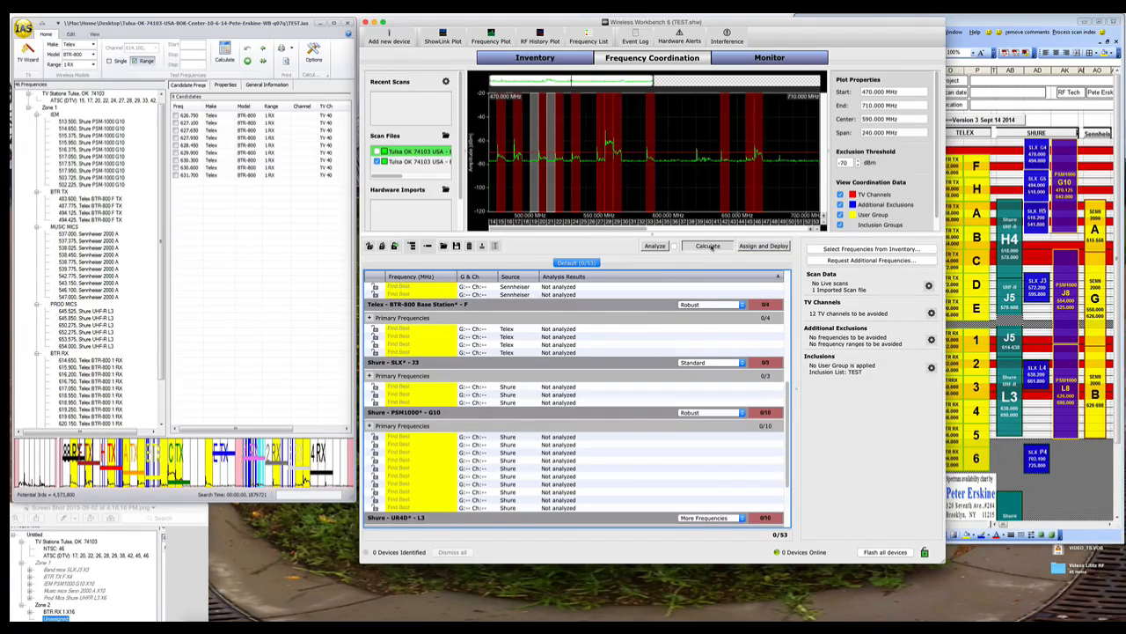
Calculate compatible frequencies for all 53 channels and bring up the TV channel avoidance settings.
click(707, 246)
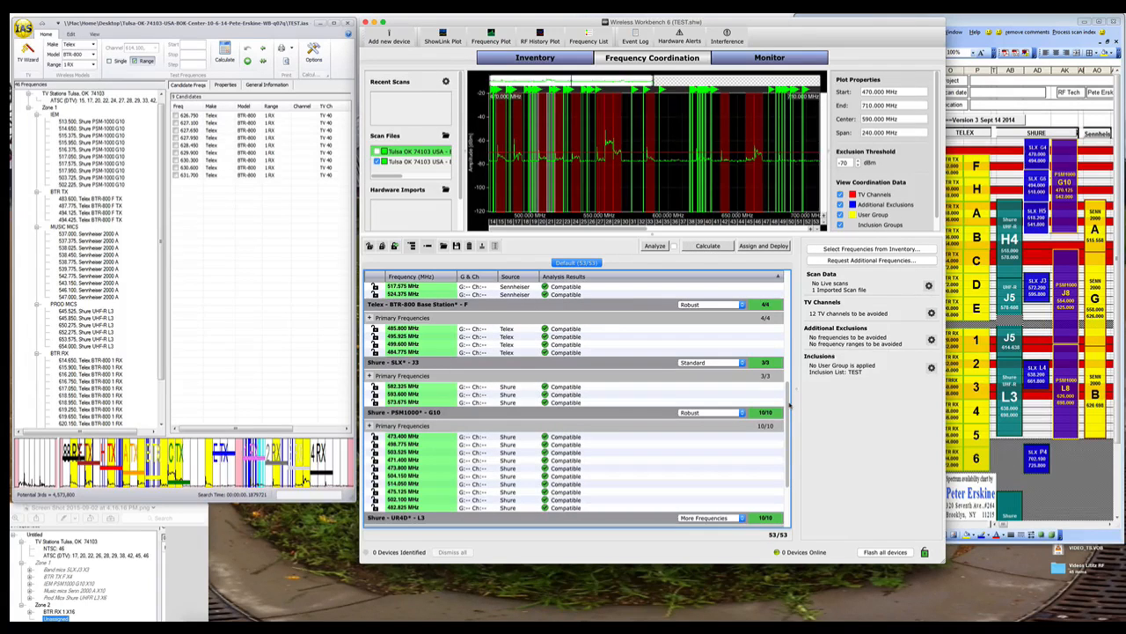
scroll(down, 3)
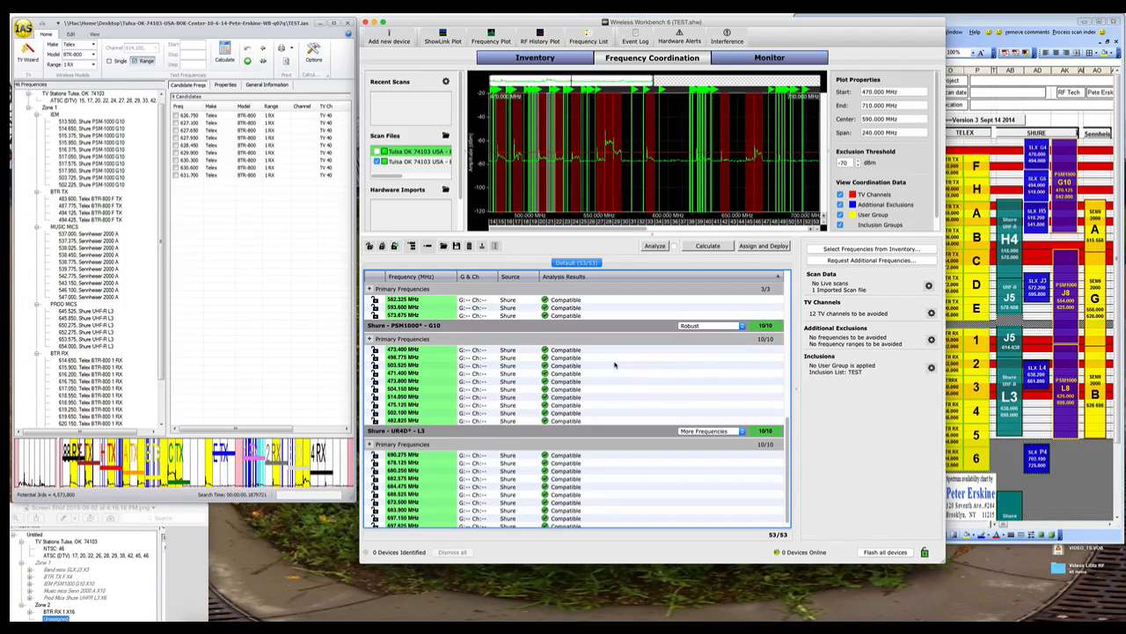
mouse_move(617, 364)
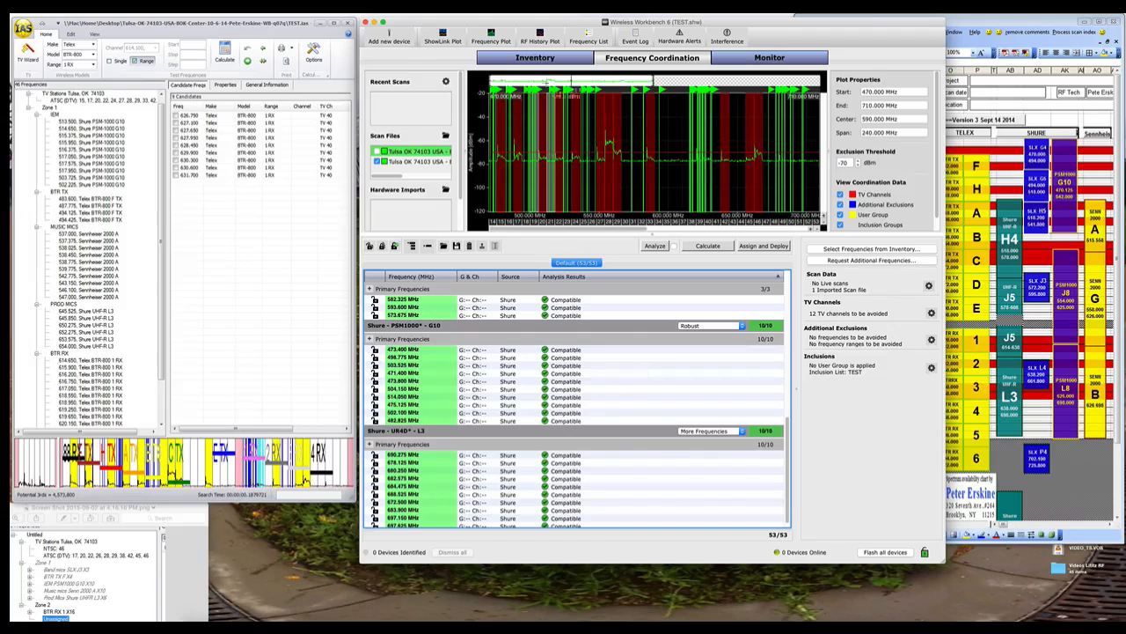
click(535, 57)
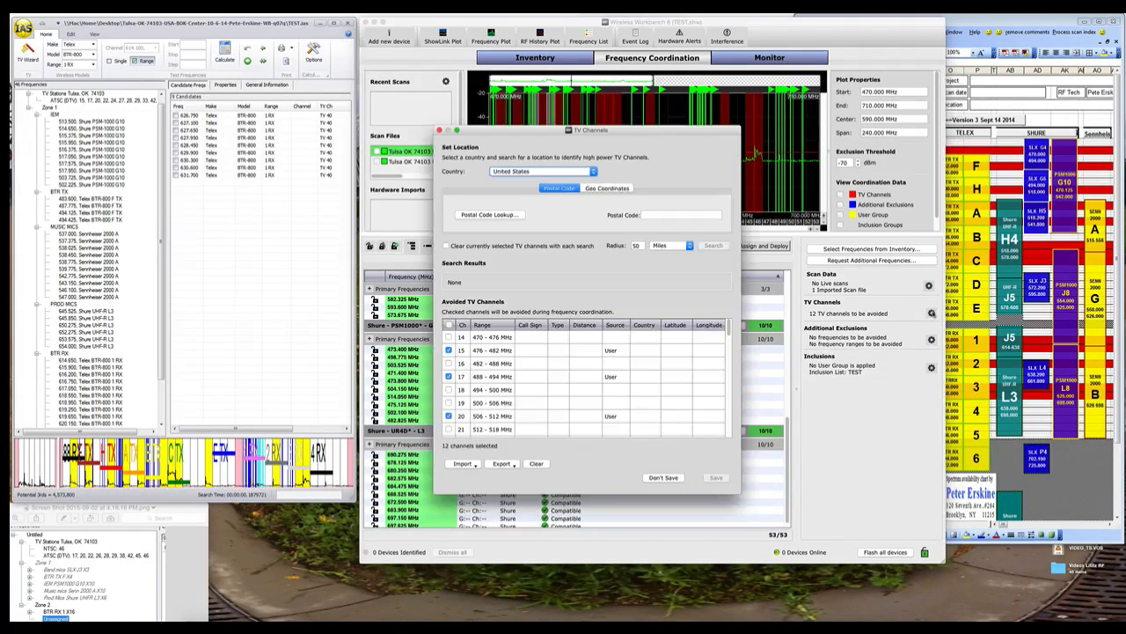
Search TV stations near postal code 10001 and save the 24 New York channels as the avoidance list.
click(680, 214)
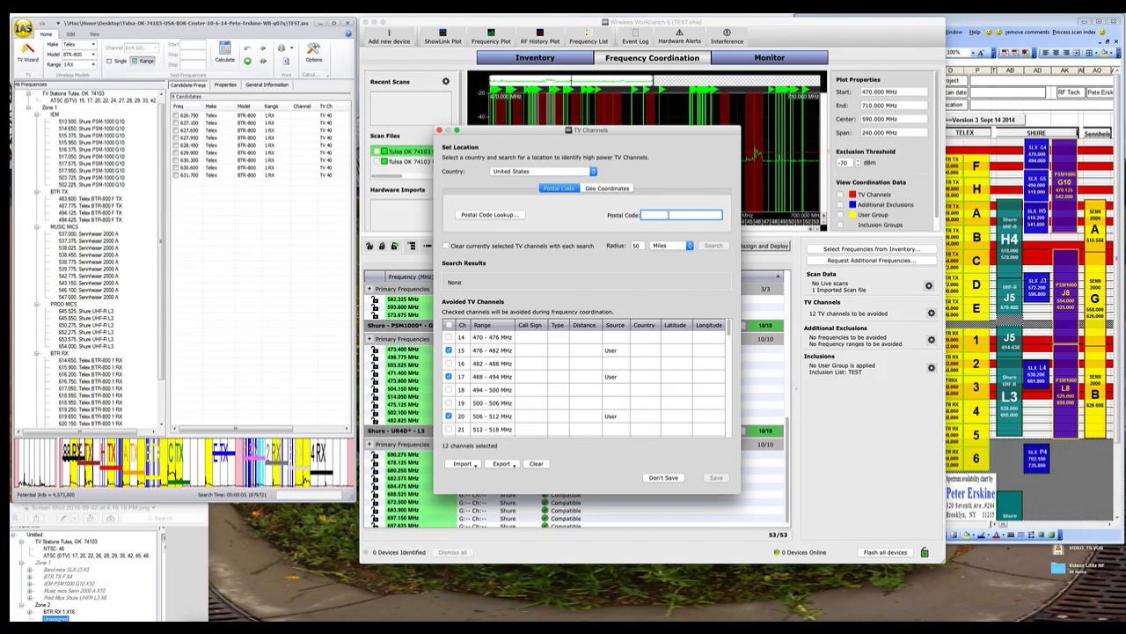
text(10001)
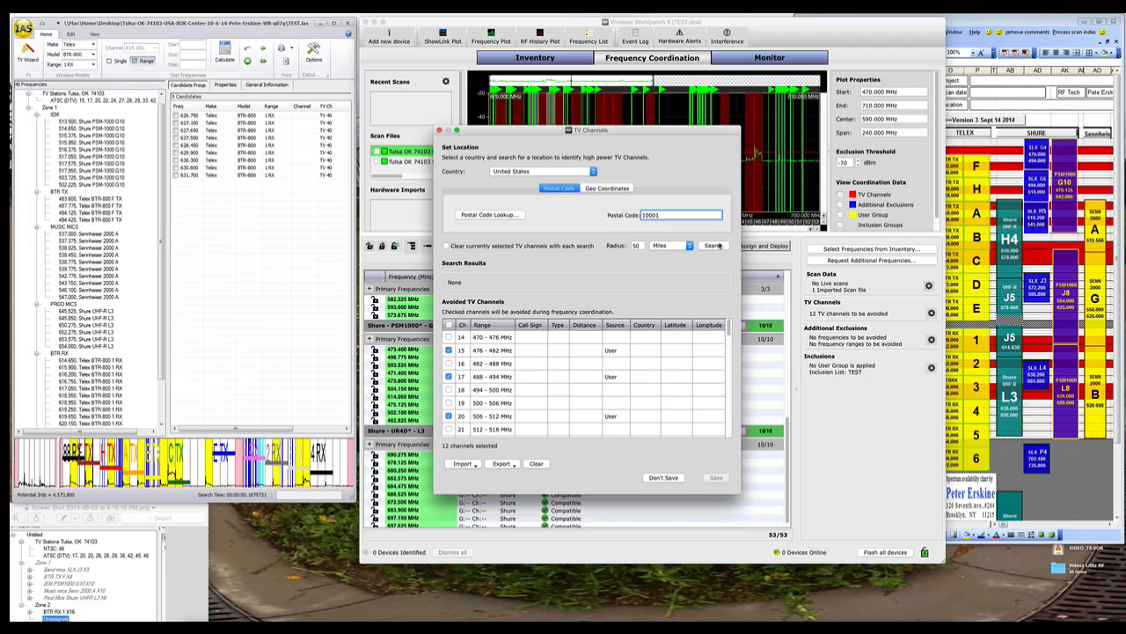
click(712, 245)
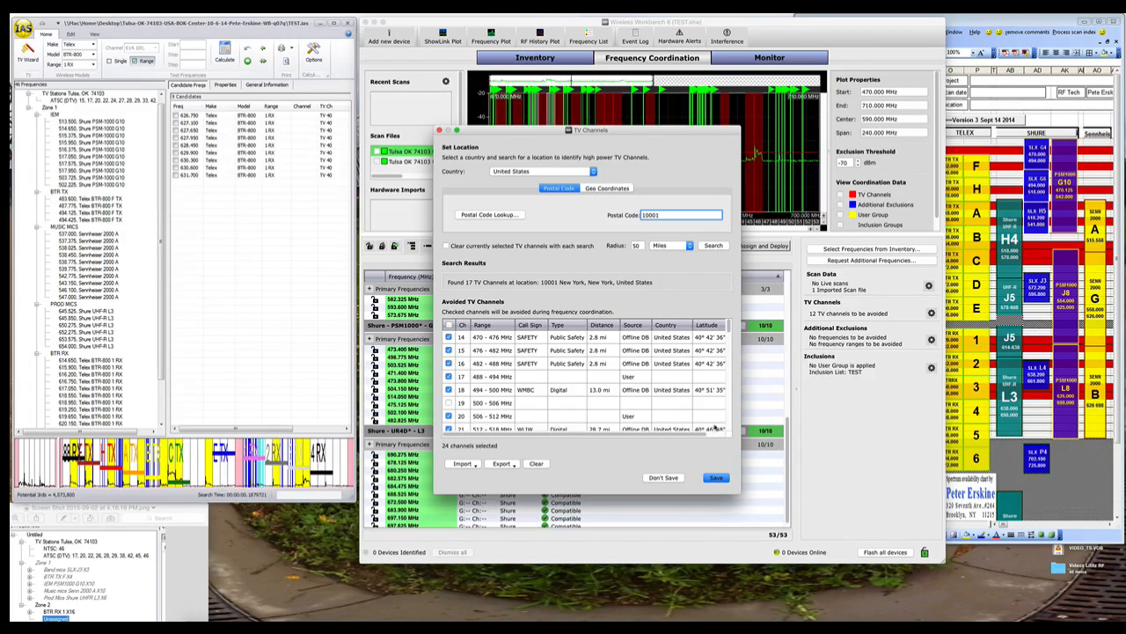
click(715, 477)
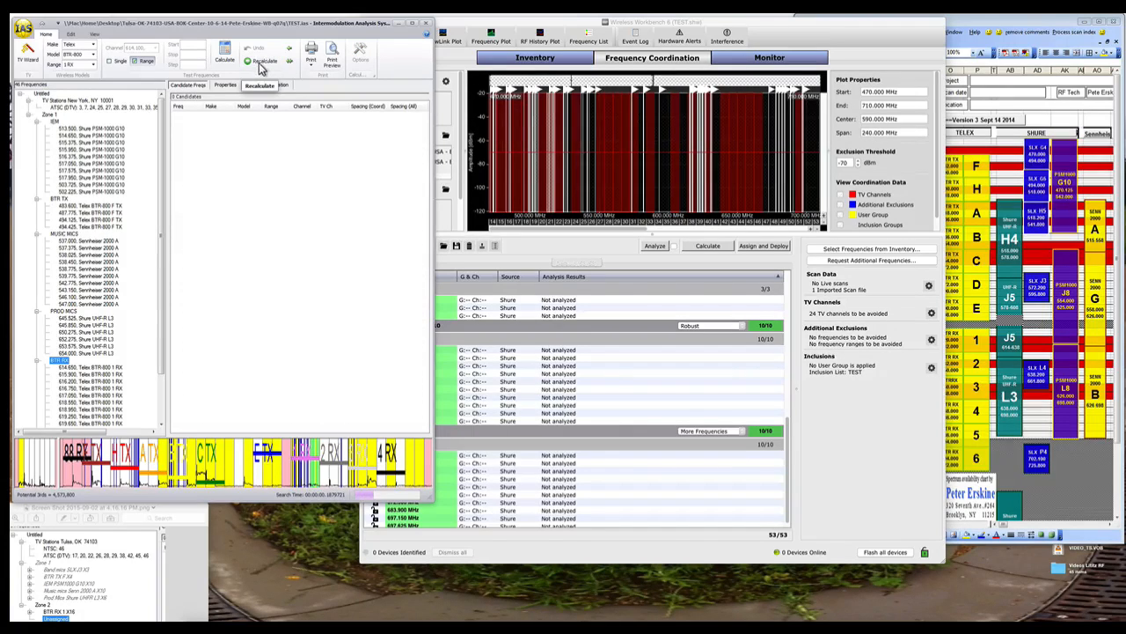
Recalculate the IAS inventory against New York TV stations and locate the conflicting 614.650 receiver frequency.
click(264, 61)
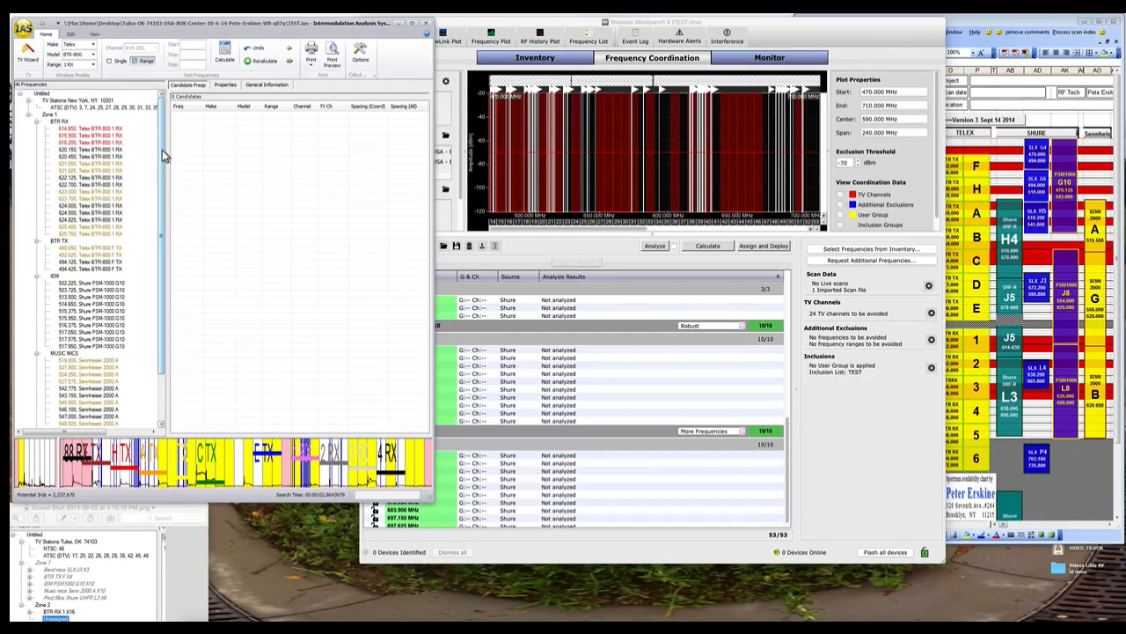
scroll(down, 3)
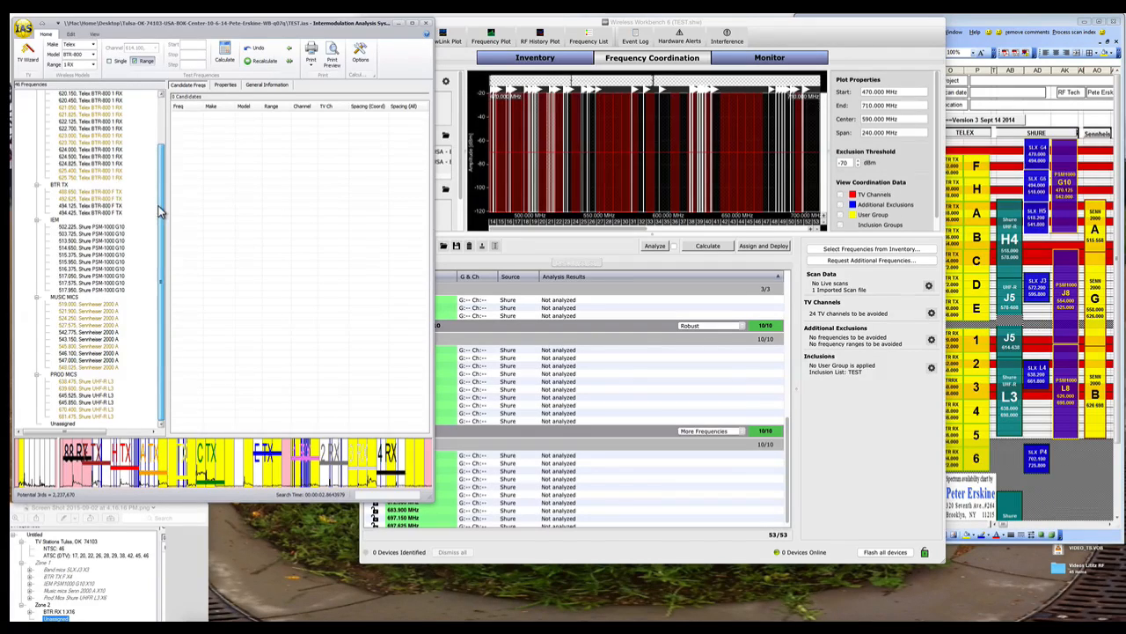
scroll(down, 3)
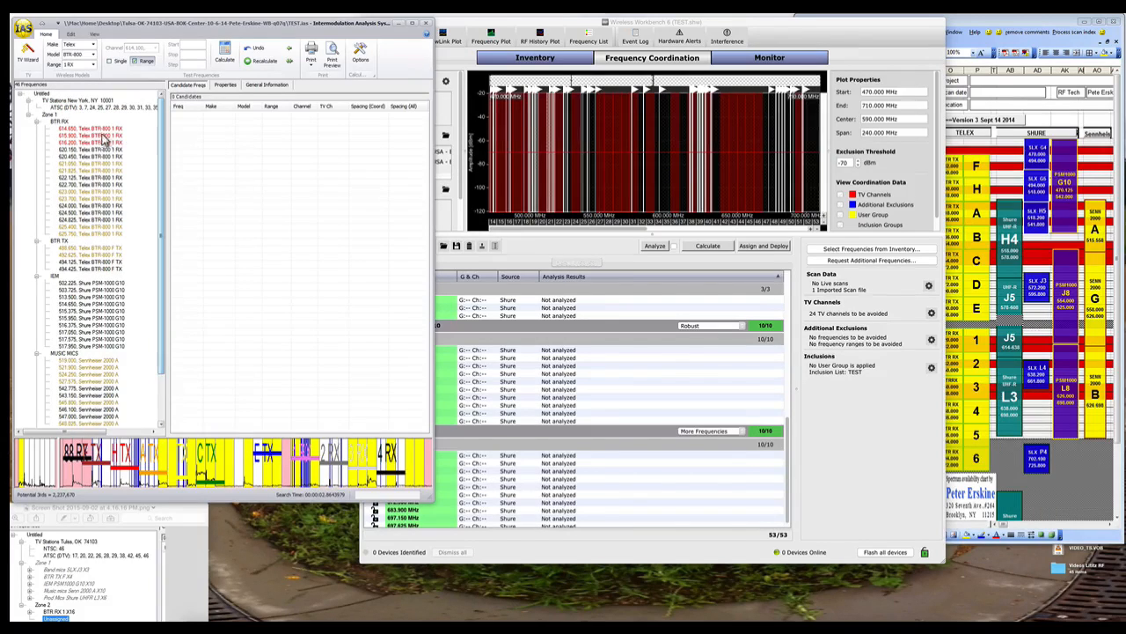
click(88, 128)
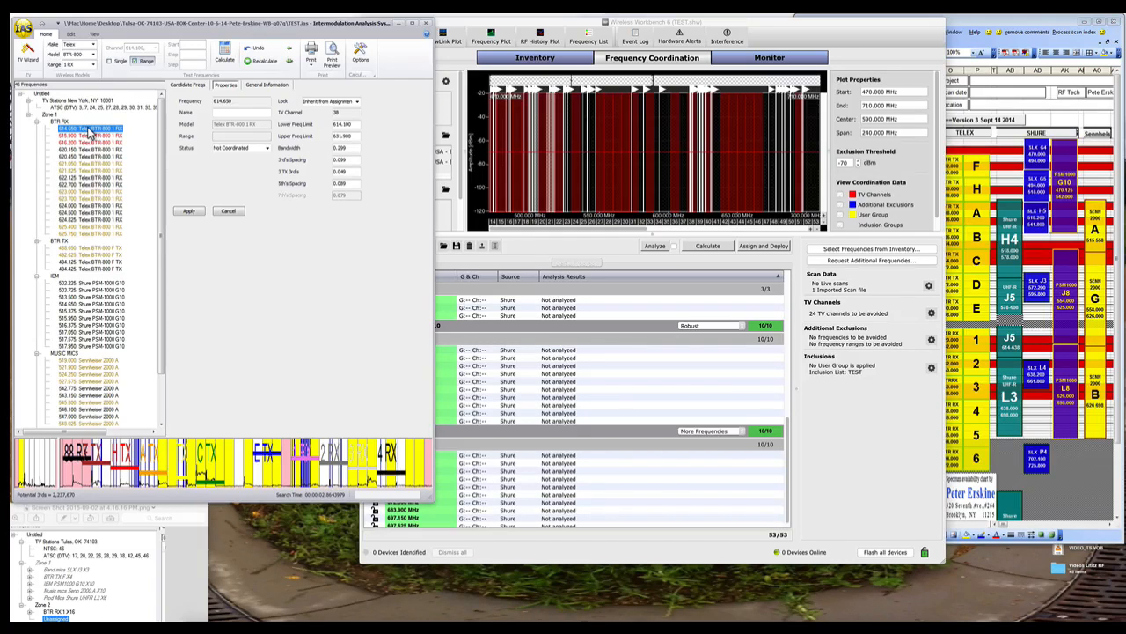
Recalculate the 614.650 BTR receiver frequency to resolve its conflict with New York stations.
right_click(88, 130)
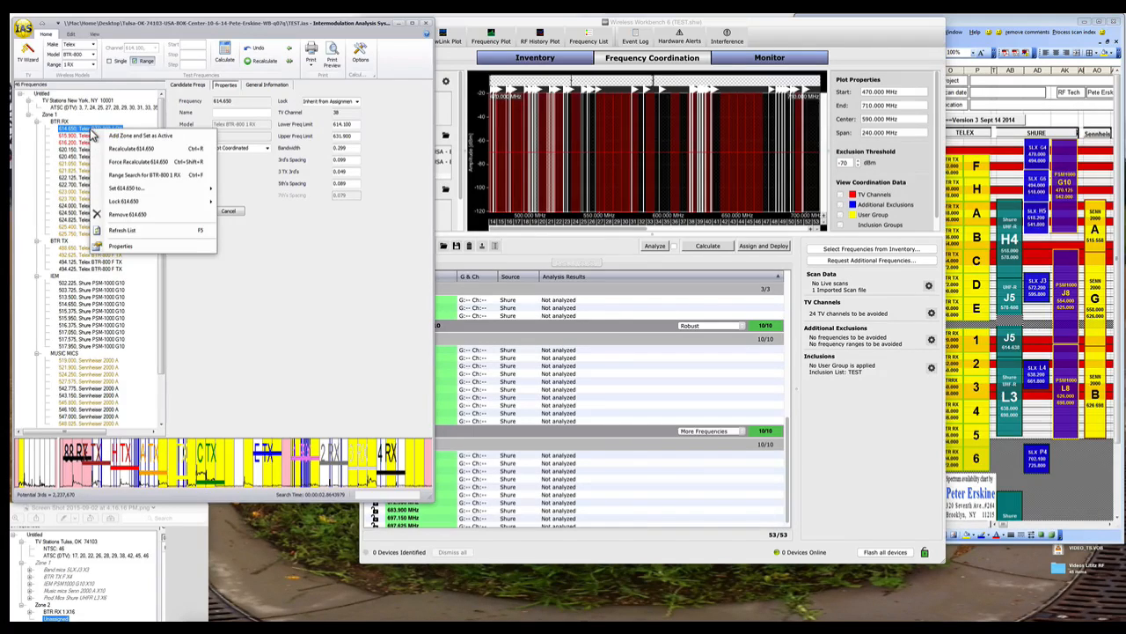
mouse_move(141, 162)
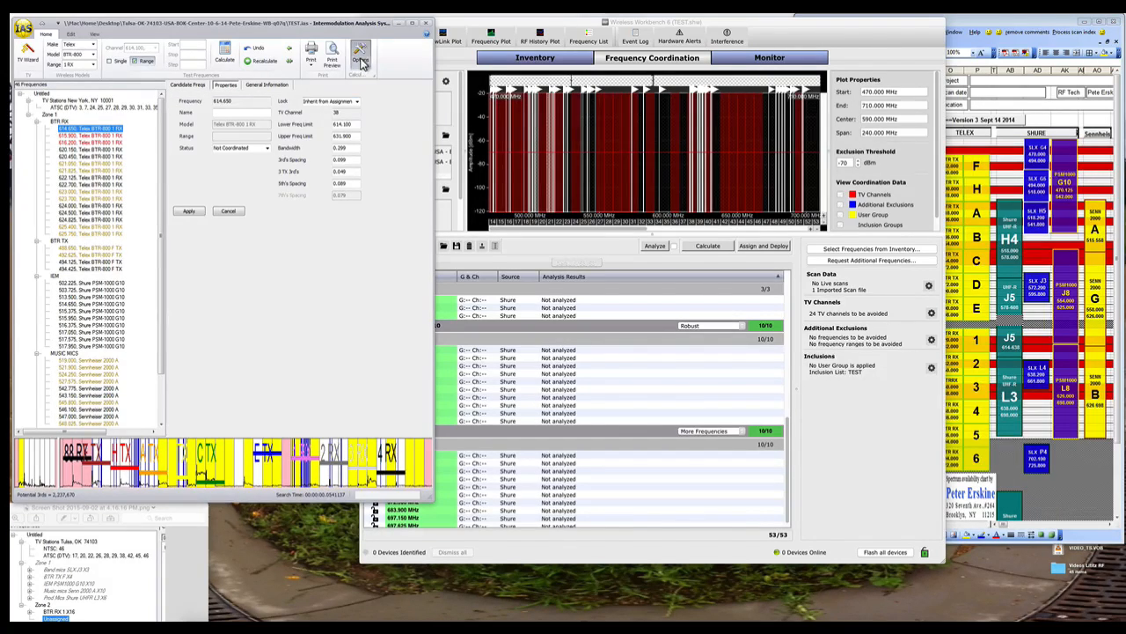
click(359, 54)
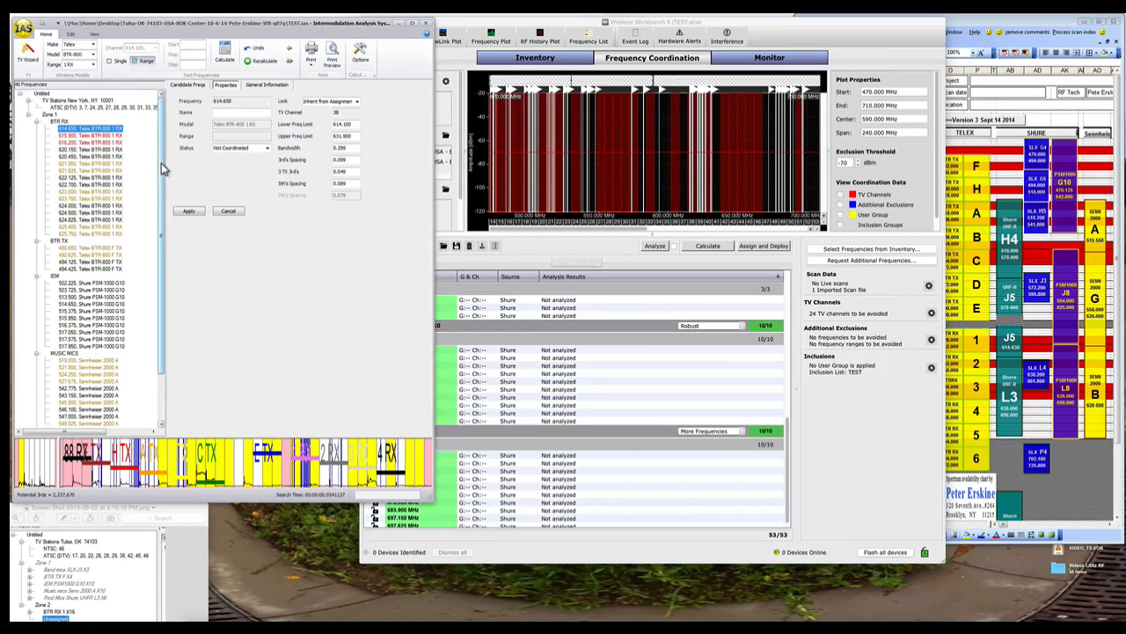
right_click(91, 128)
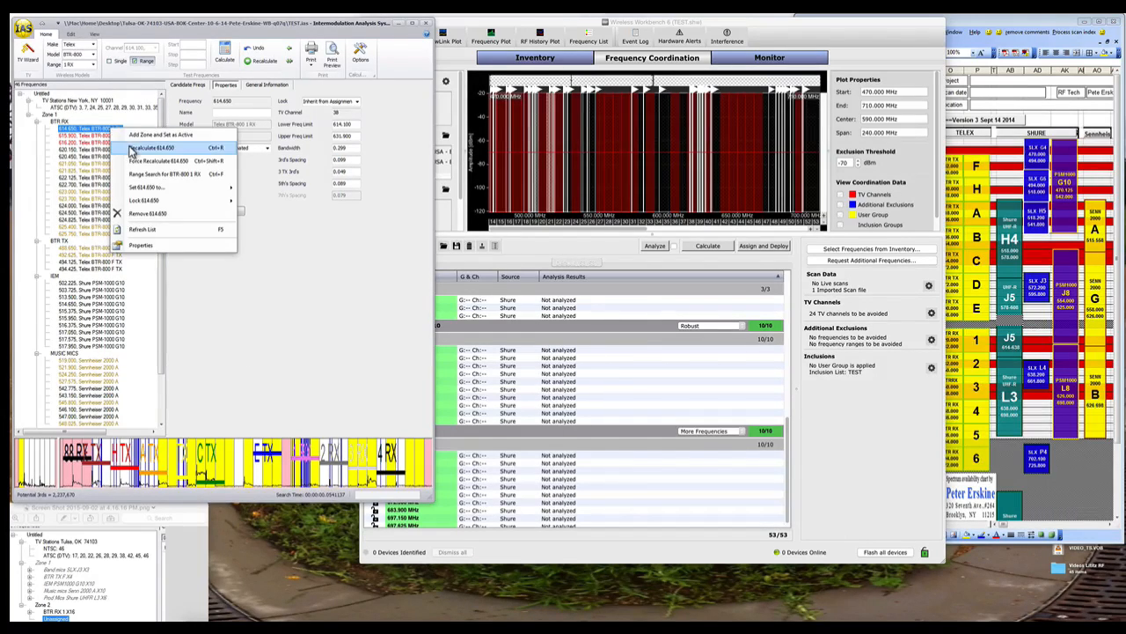
click(150, 147)
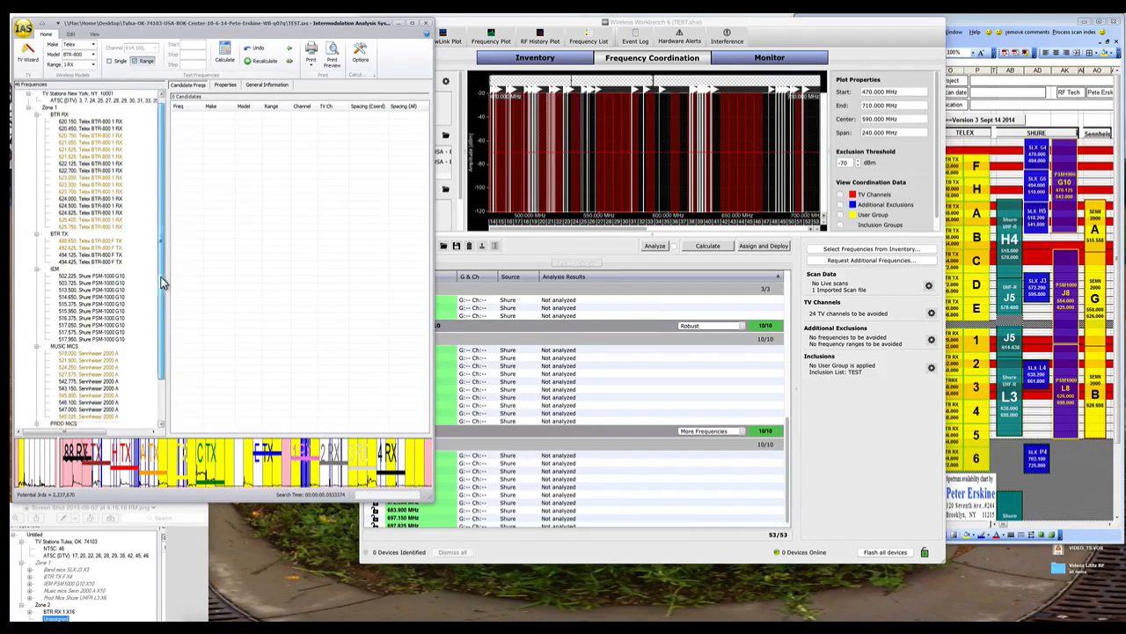
scroll(down, 3)
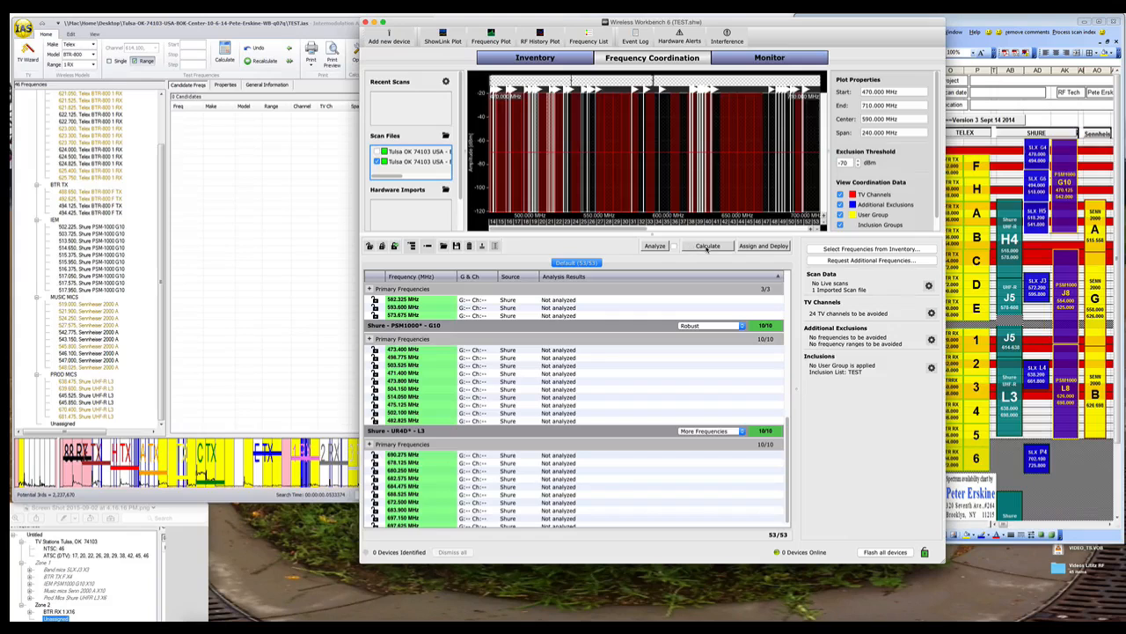
Start recalculating compatible frequencies for the 53 channels against the New York avoidance list.
click(708, 246)
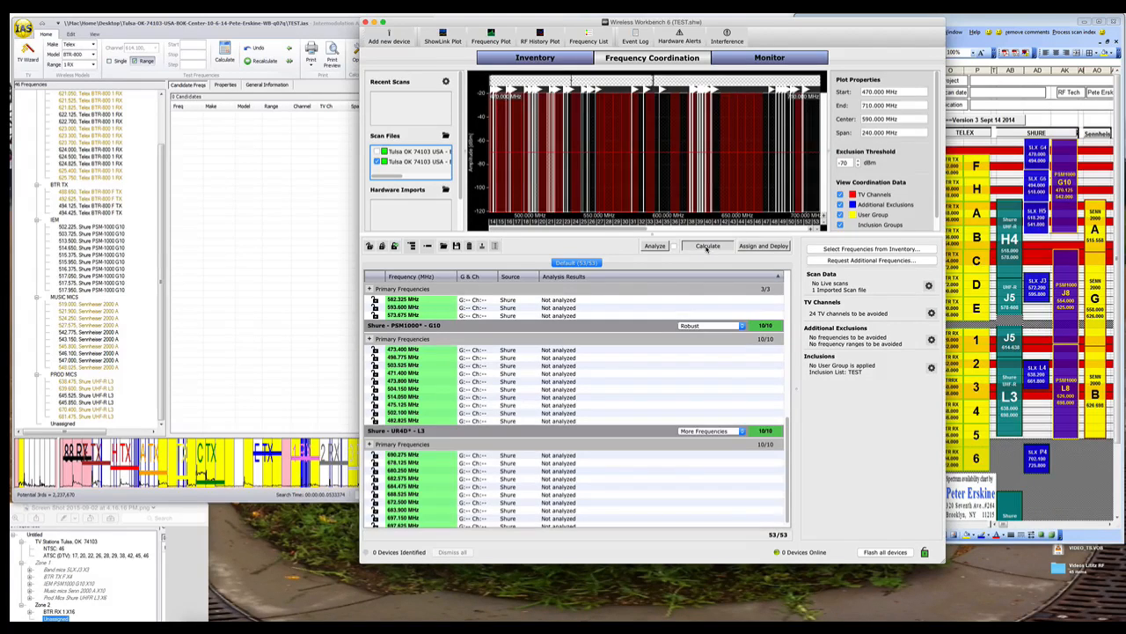
click(708, 245)
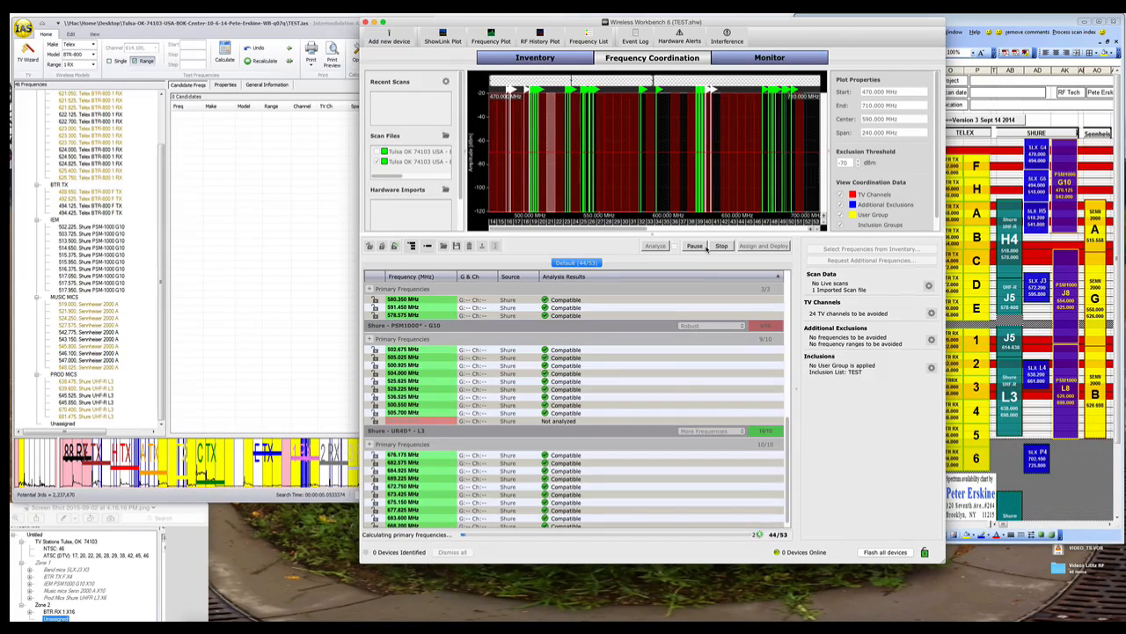